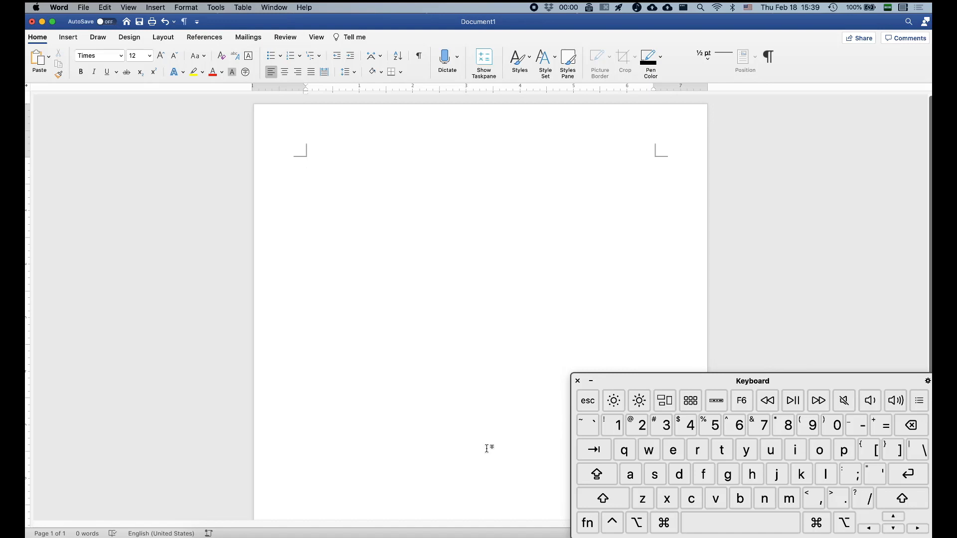
Insert one unnumbered equation, then numbered equation lines (1) through (9) below it
left_click(304, 159)
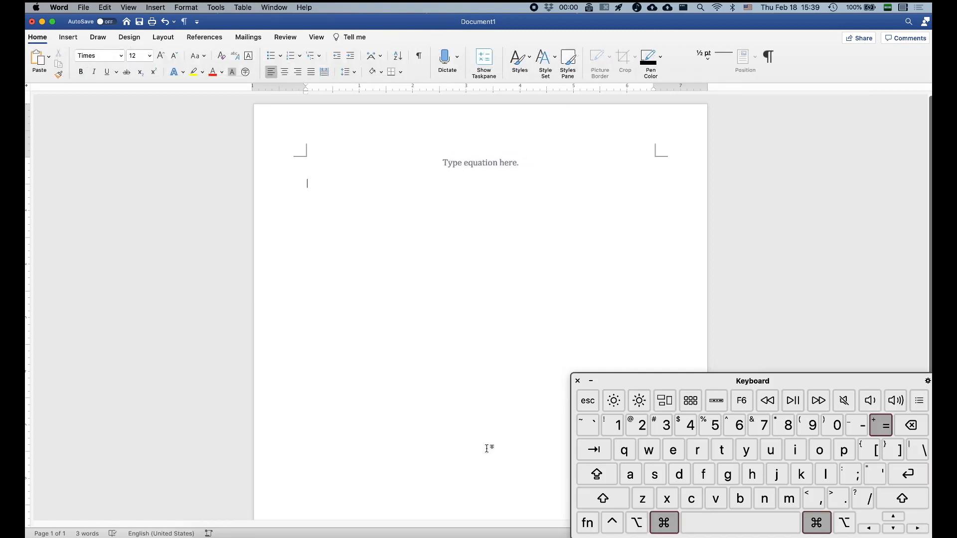
left_click(907, 473)
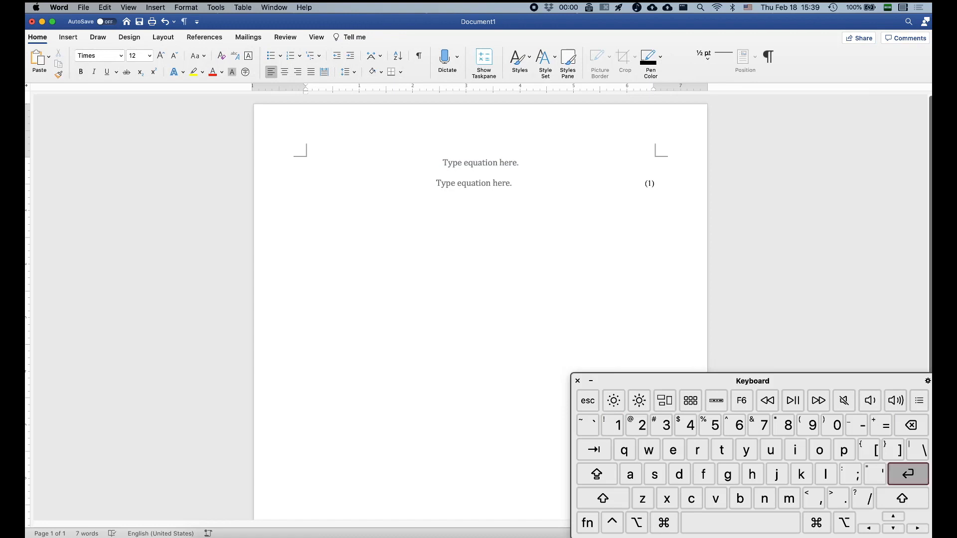
left_click(908, 474)
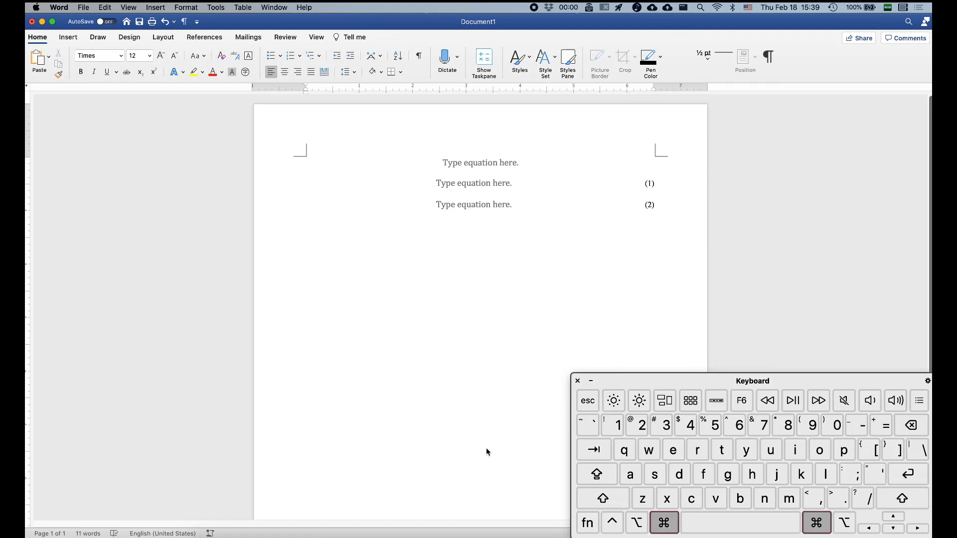
key("return")
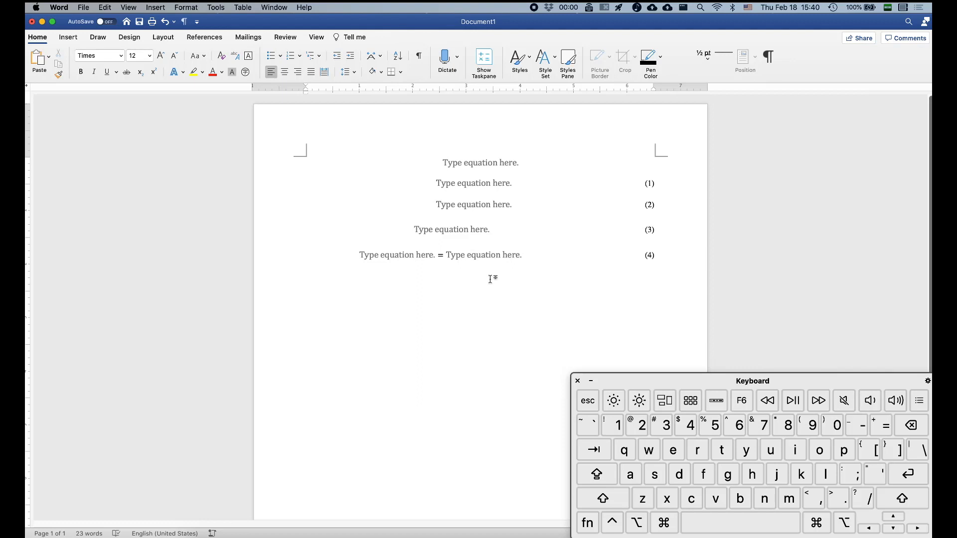
mouse_move(528, 267)
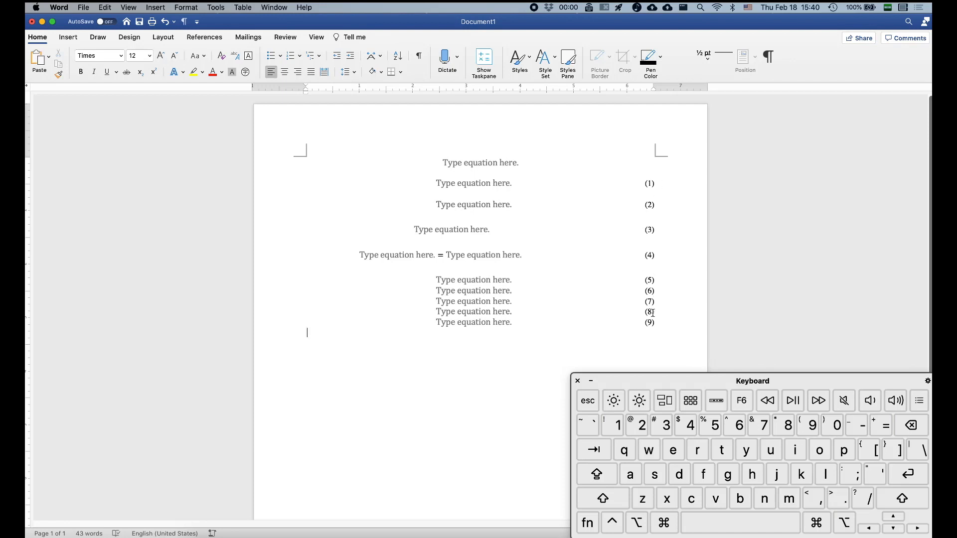
scroll("up", 3)
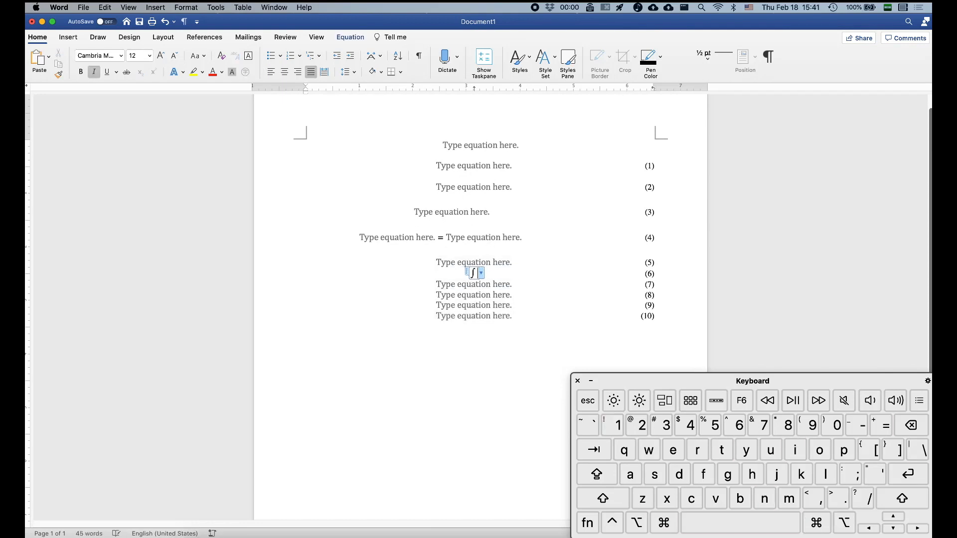
Enter the definite integral ∫ₐᵇ f(x) dx in equation (6) and the top unnumbered equation
left_click(603, 498)
type("_a^b f(x)dx")
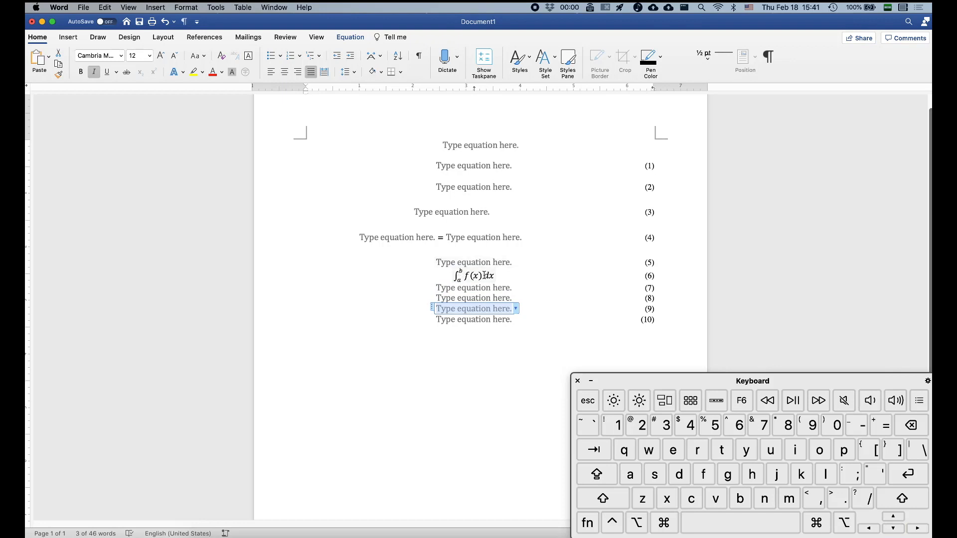
left_click(306, 340)
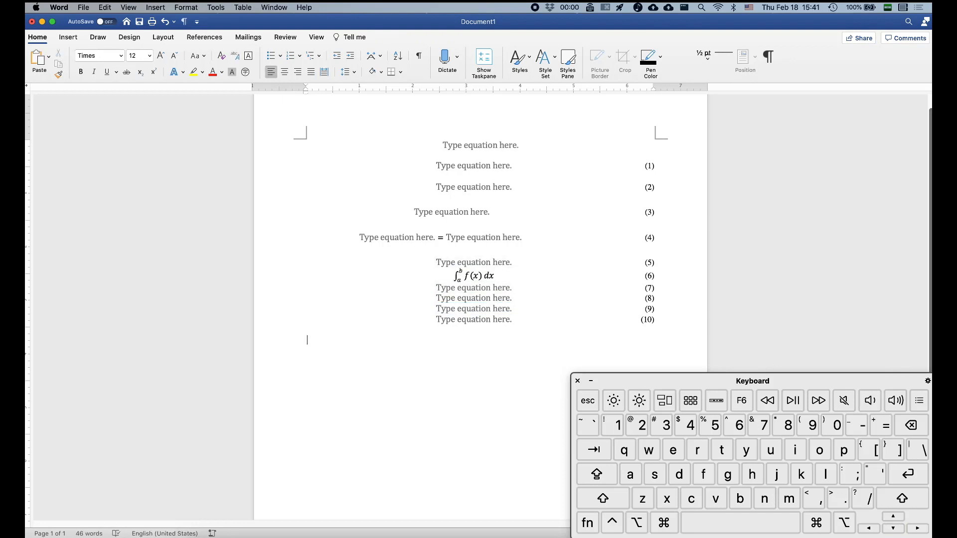
mouse_move(439, 199)
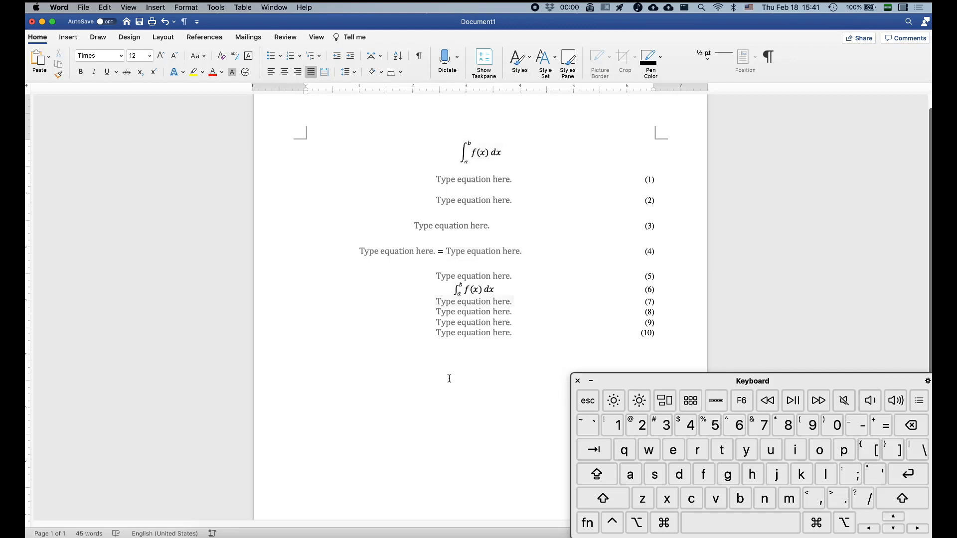
scroll("up", 3)
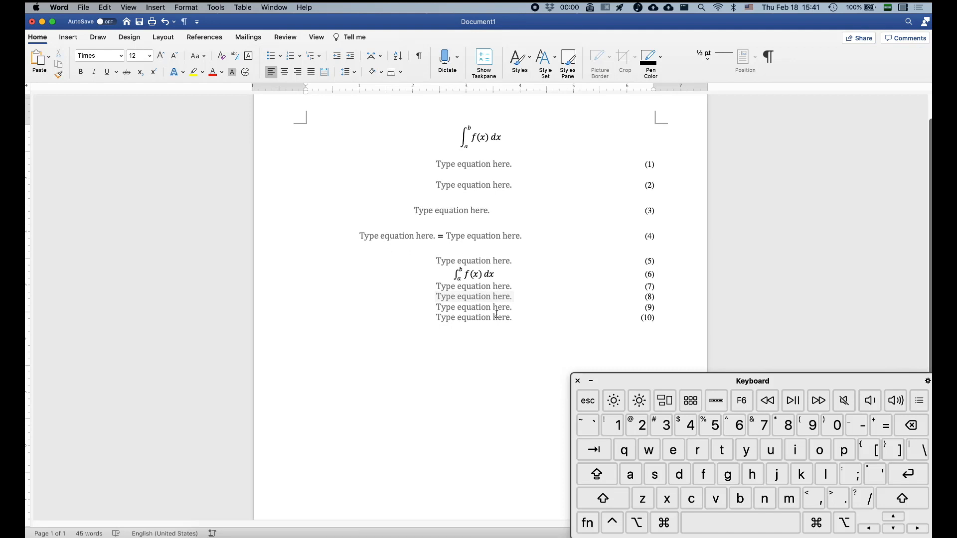
Type 'This is an integral' followed by an inline ∫ₐᵇ f(x) dx and a period
type("This is an integral")
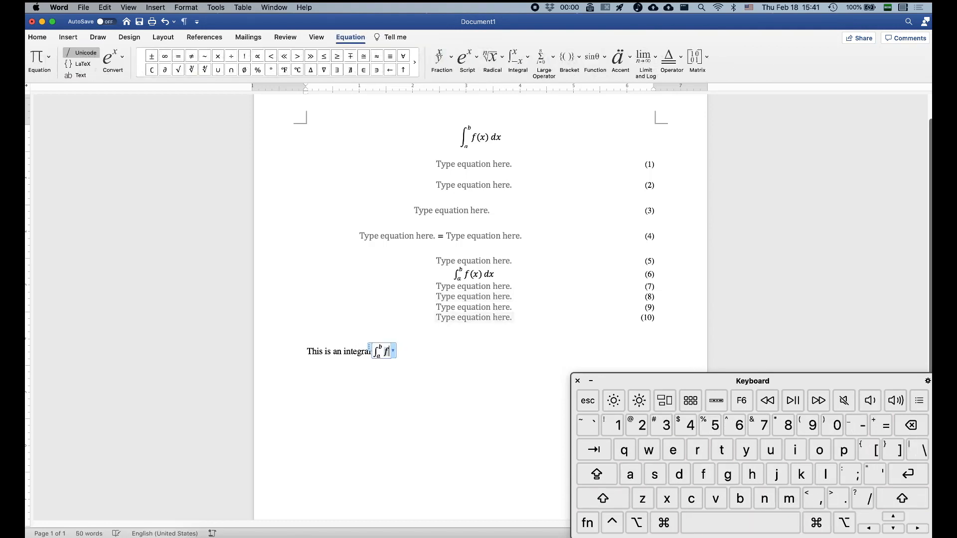
left_click(667, 498)
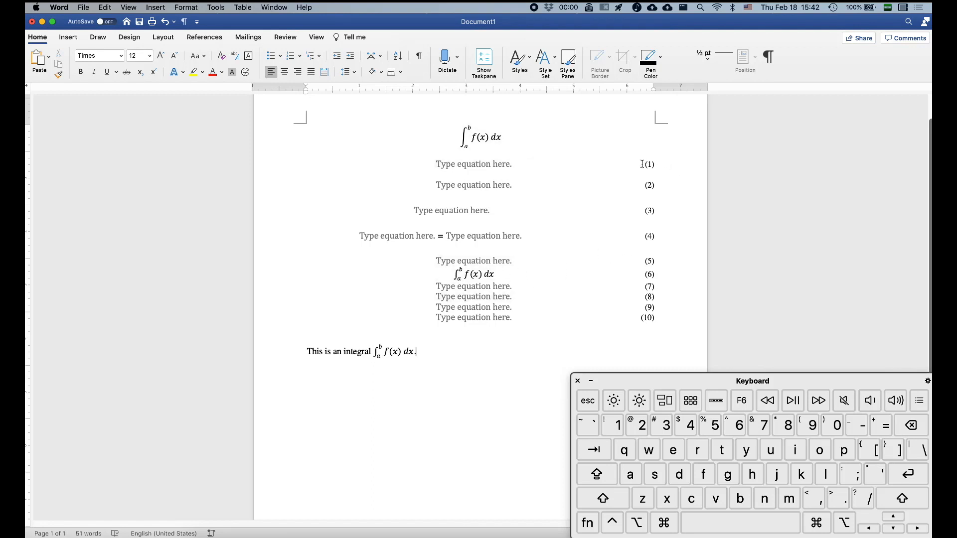
left_click(473, 260)
type(".")
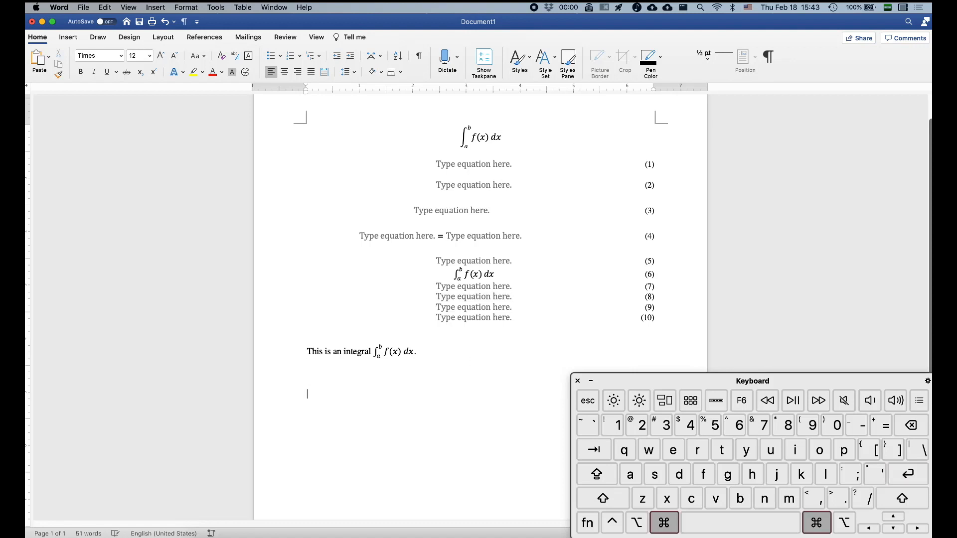
On page two, replace the equation line with a 3x1 table holding () in the right cell
scroll("down", 3)
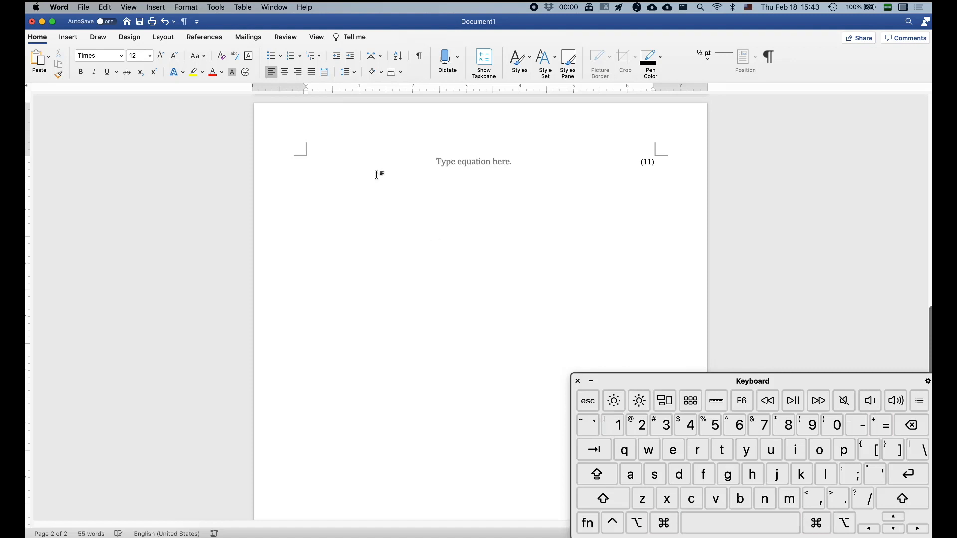
left_click(679, 474)
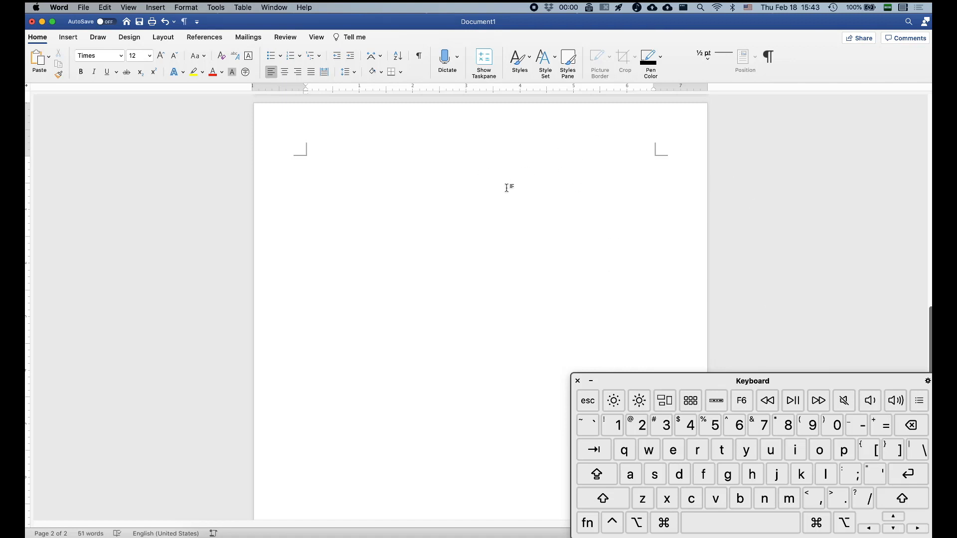
mouse_move(640, 166)
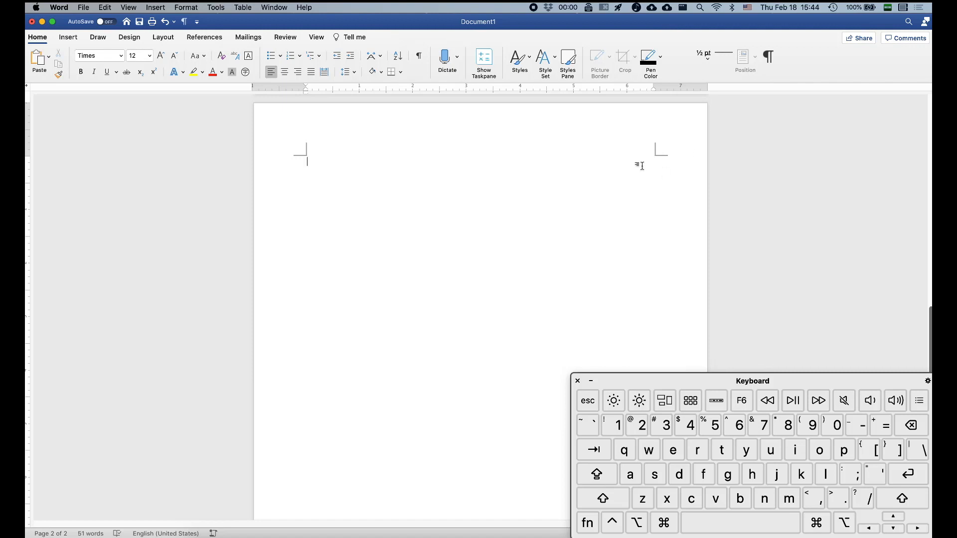
mouse_move(104, 8)
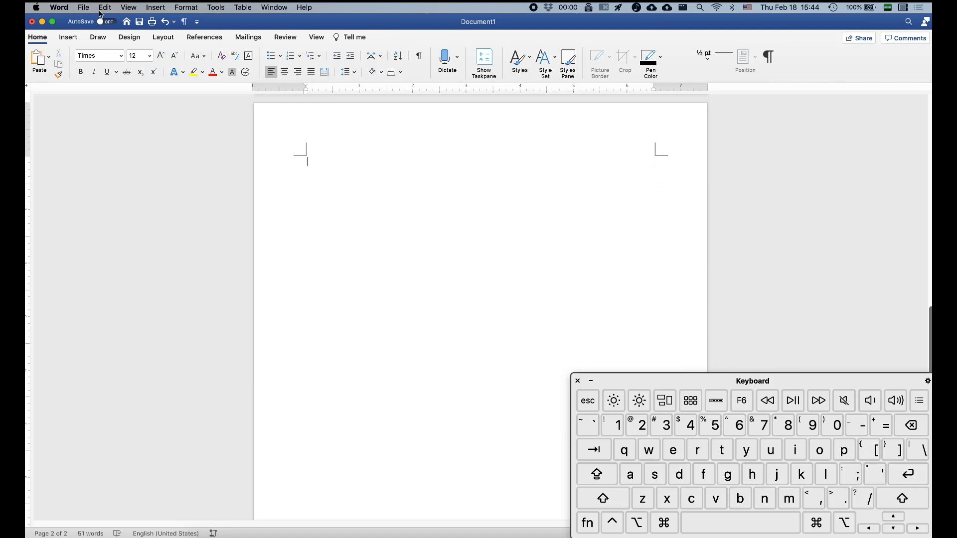
left_click(112, 58)
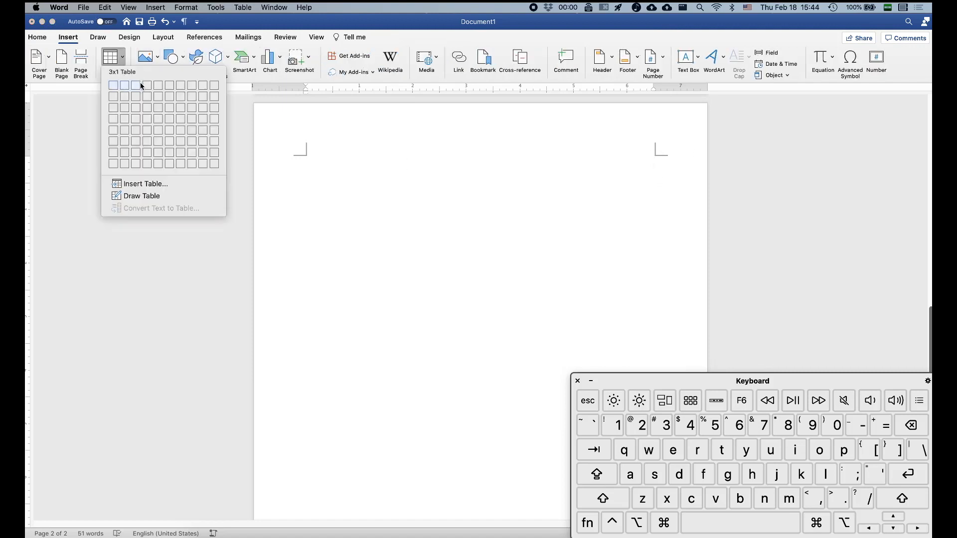
left_click(136, 85)
type("()")
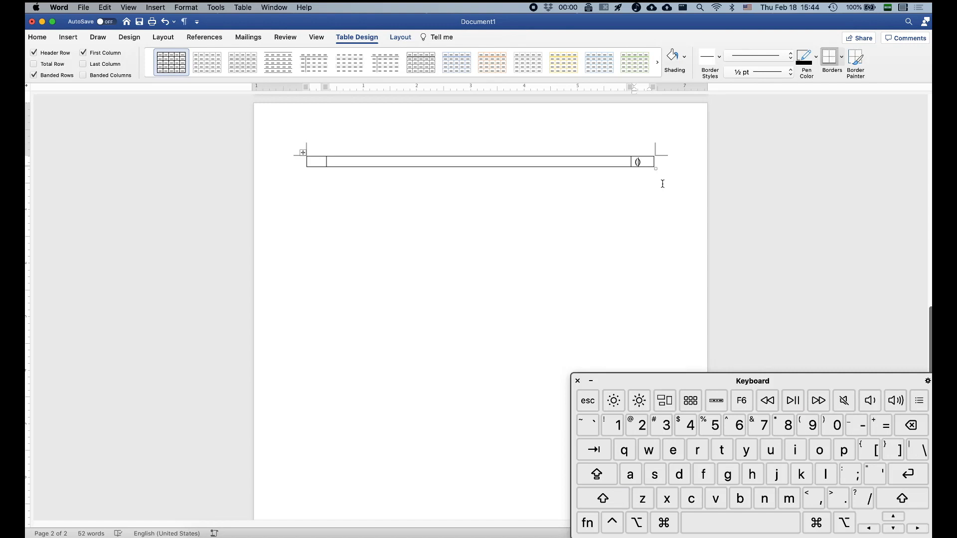
Insert a SEQ equation field between the parentheses, updated to show (11) on one line
left_click(155, 8)
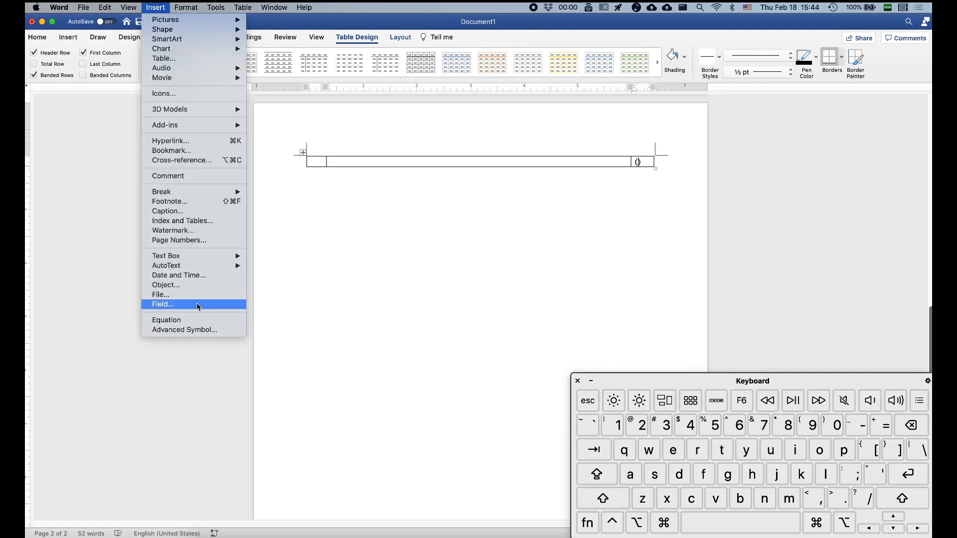
left_click(162, 304)
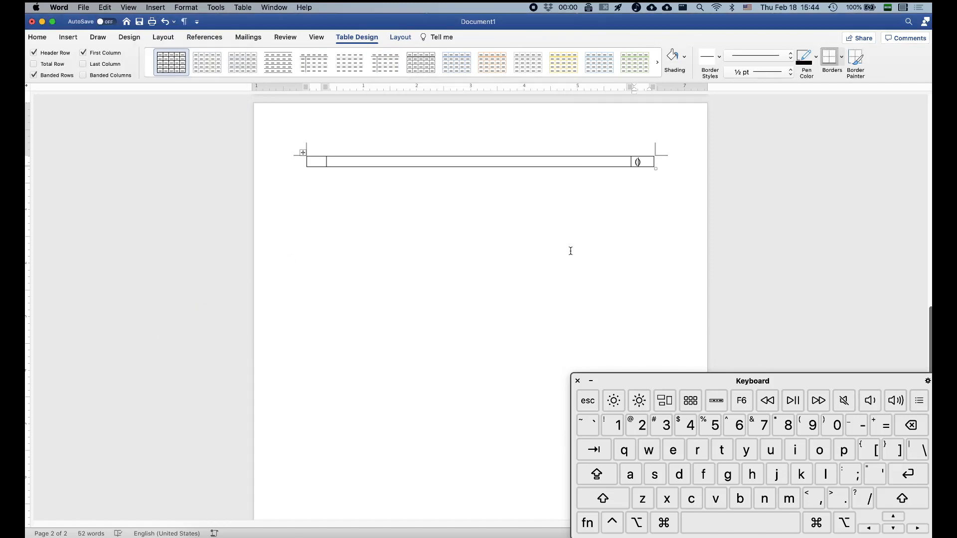
left_click(587, 522)
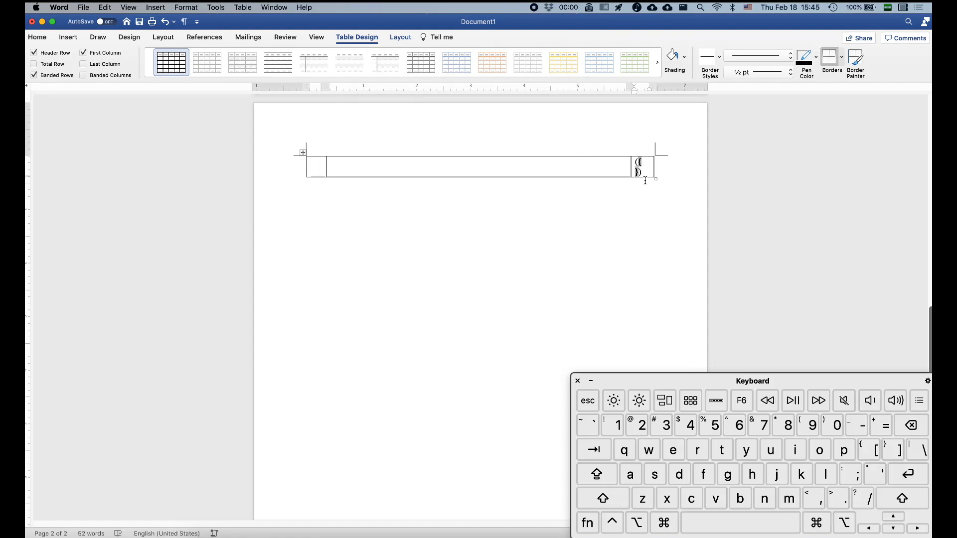
mouse_move(634, 223)
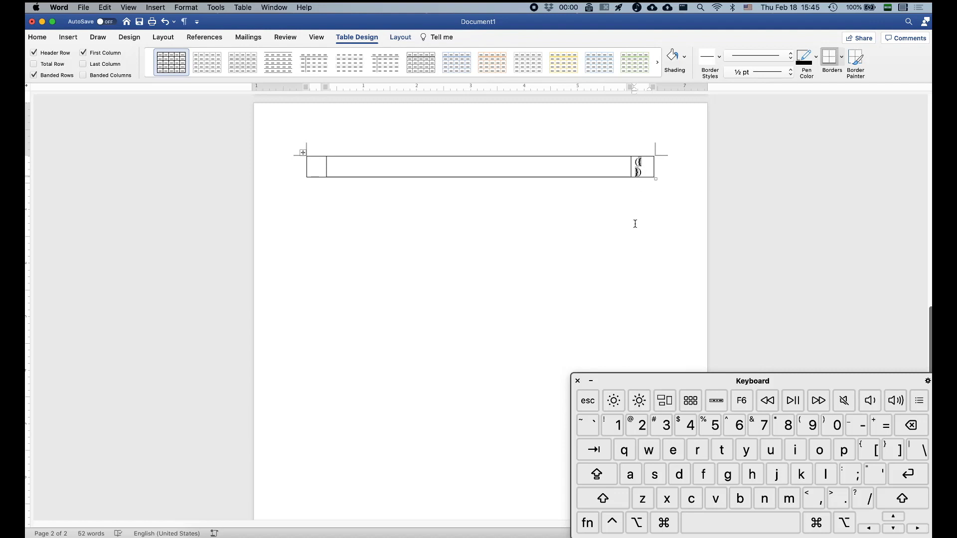
type("se")
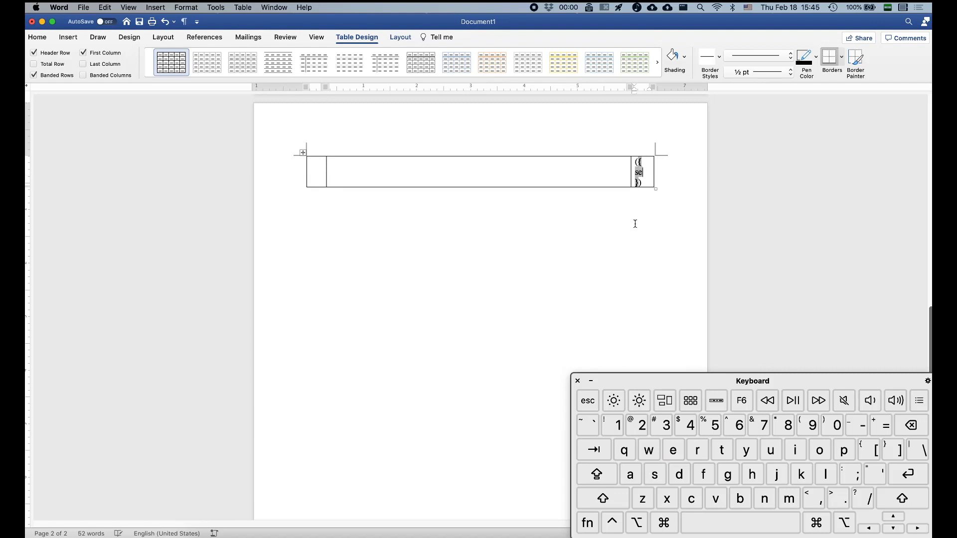
type("q")
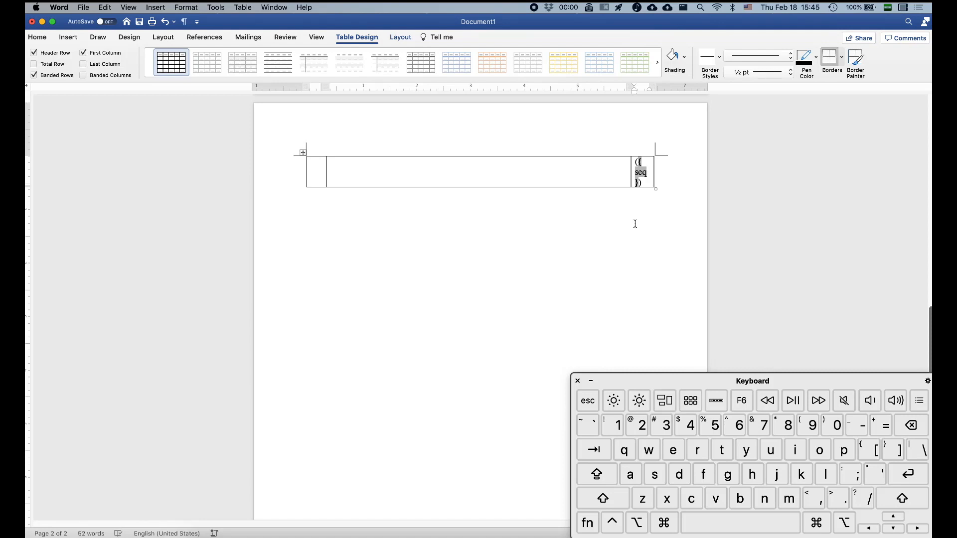
type("equation")
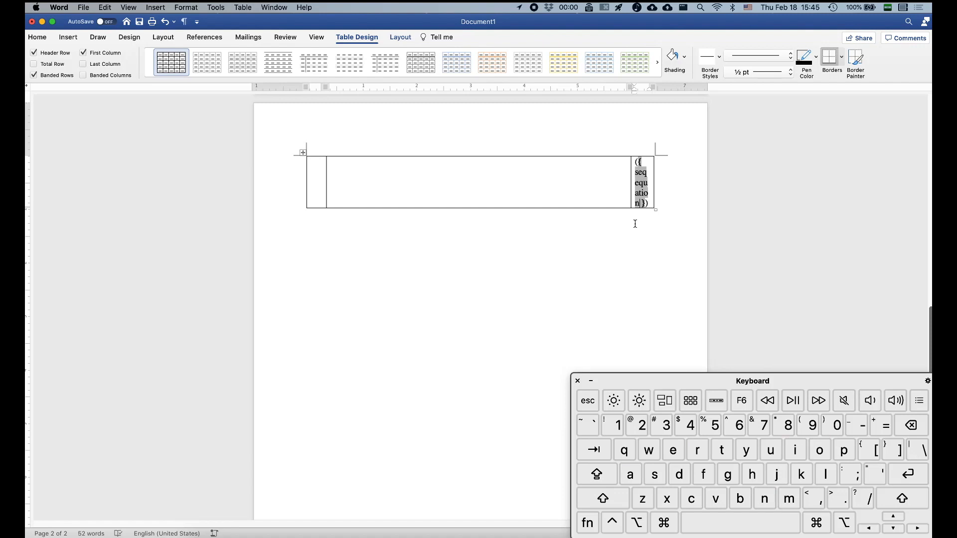
left_click(587, 523)
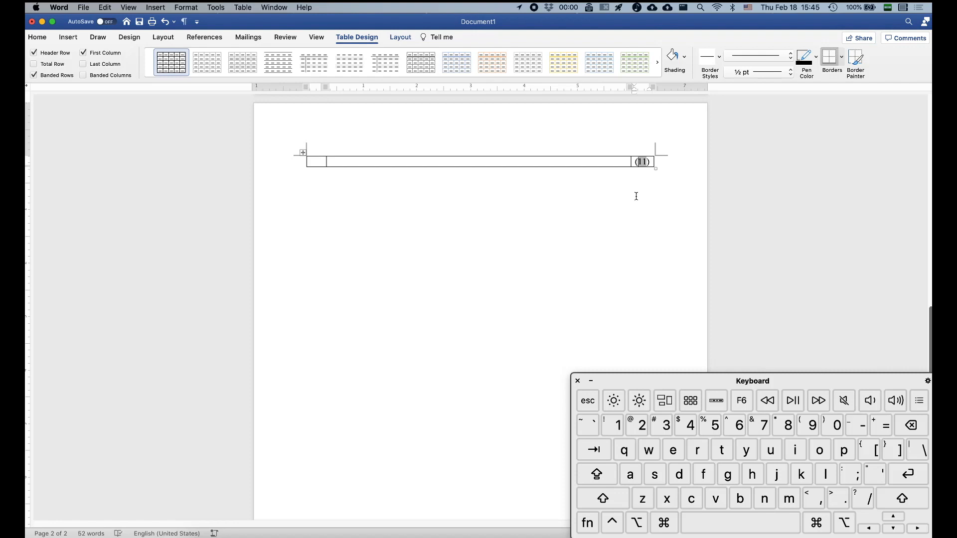
scroll("up", 3)
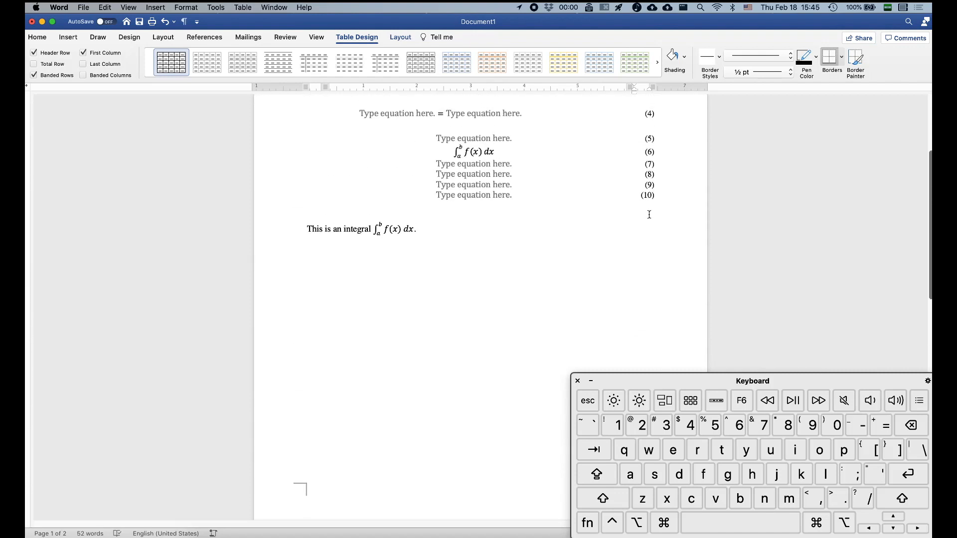
scroll("down", 3)
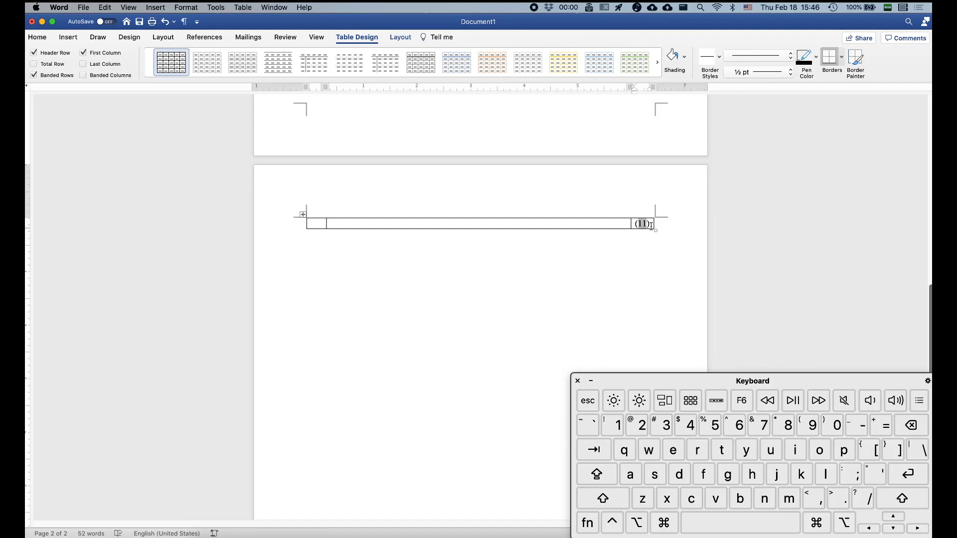
mouse_move(646, 229)
type("23")
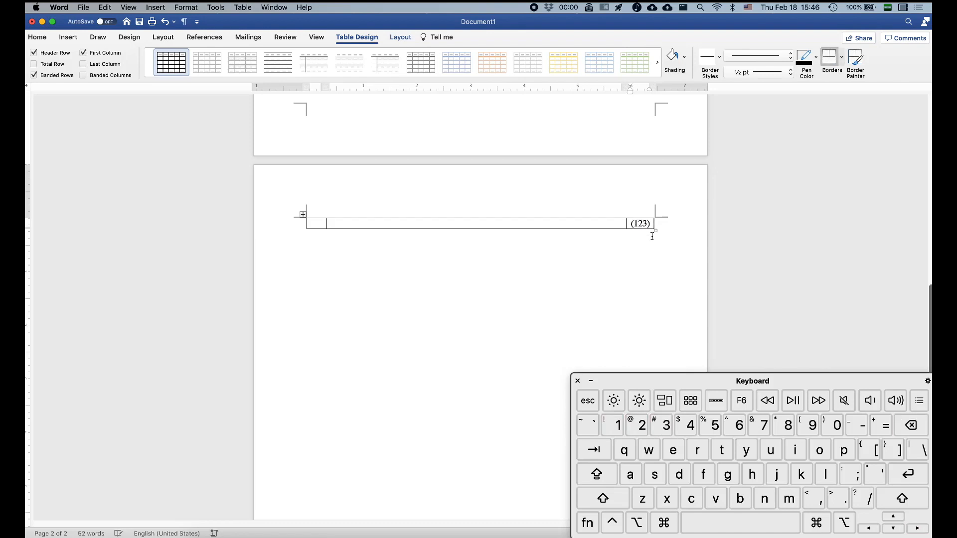
mouse_move(644, 244)
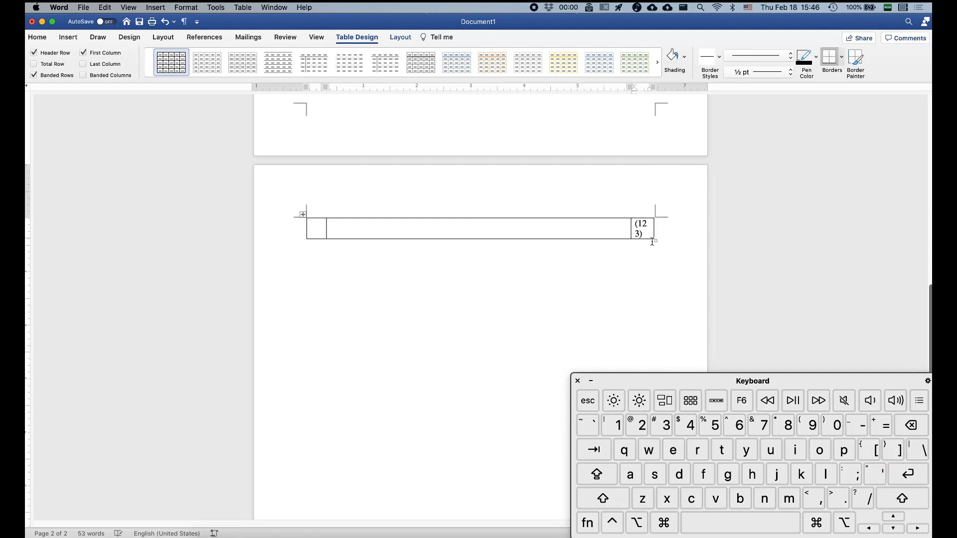
mouse_move(622, 293)
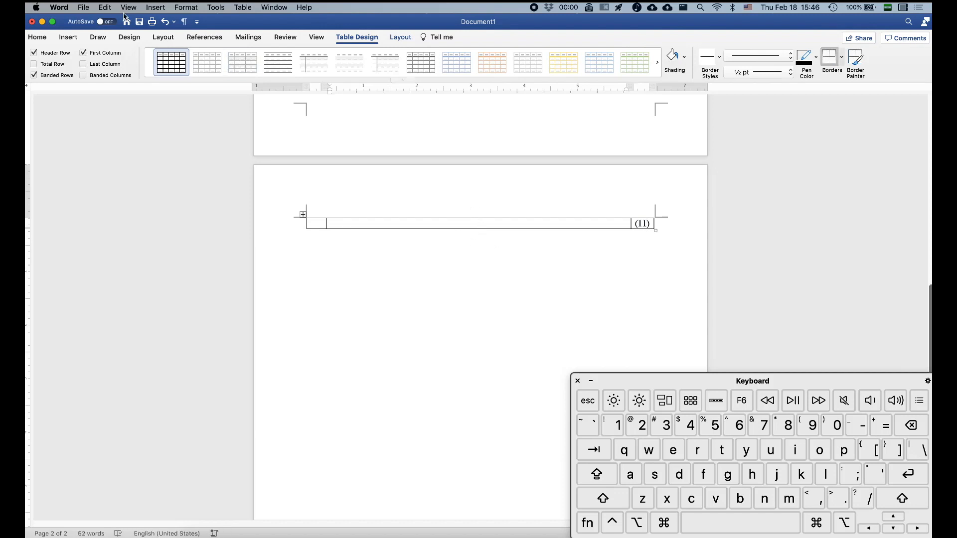
Centre the middle table cell and add a blank equation placeholder there
left_click(36, 37)
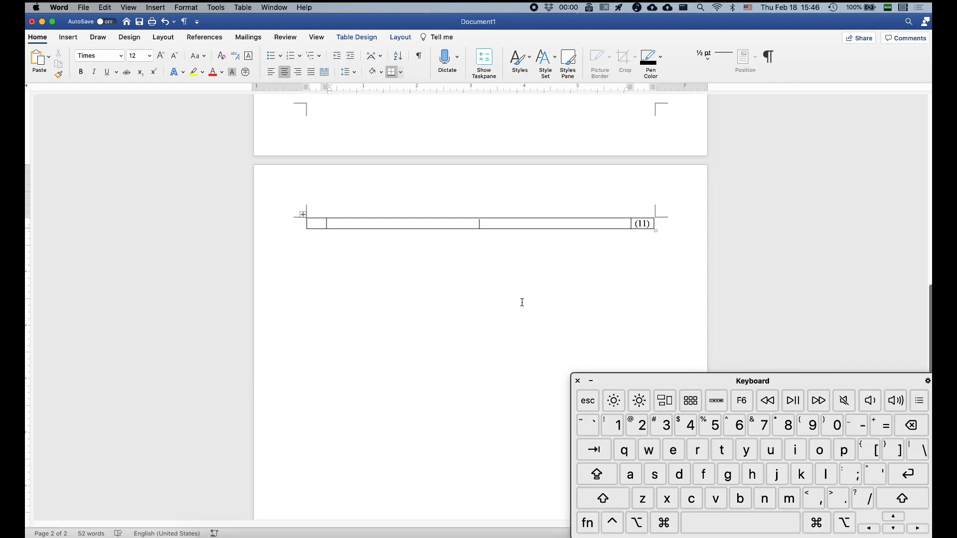
mouse_move(492, 240)
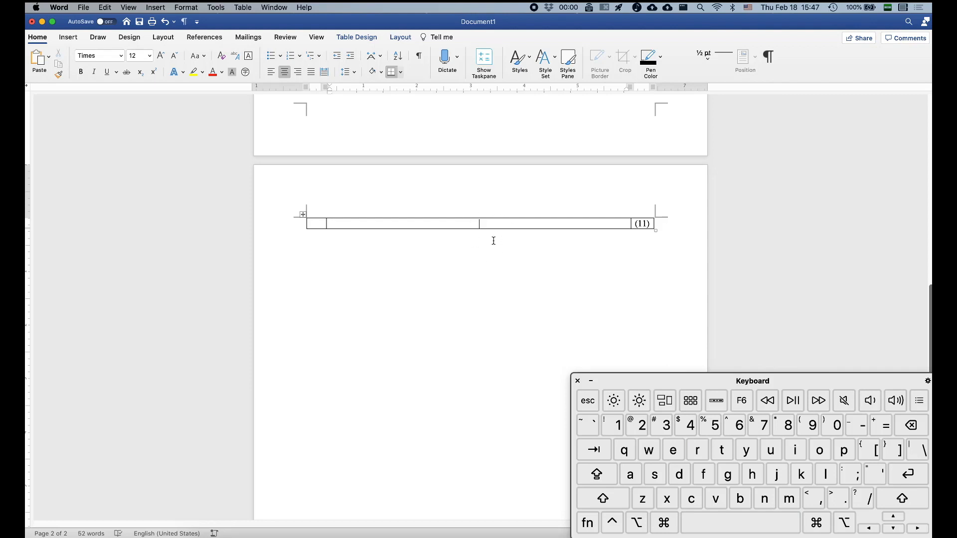
left_click(68, 36)
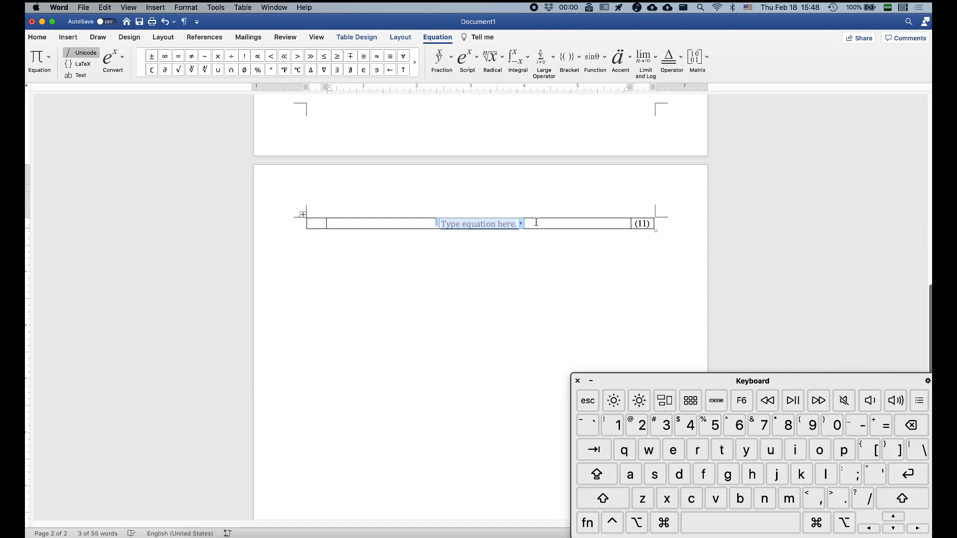
mouse_move(290, 227)
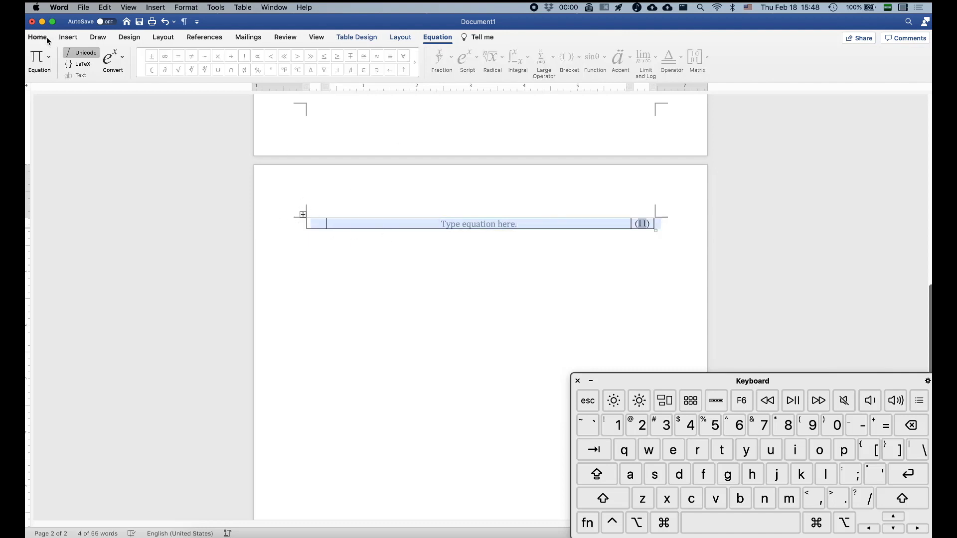
Remove the table borders and type ∫ₐᵇ f(x) dx into the middle-cell equation
left_click(401, 71)
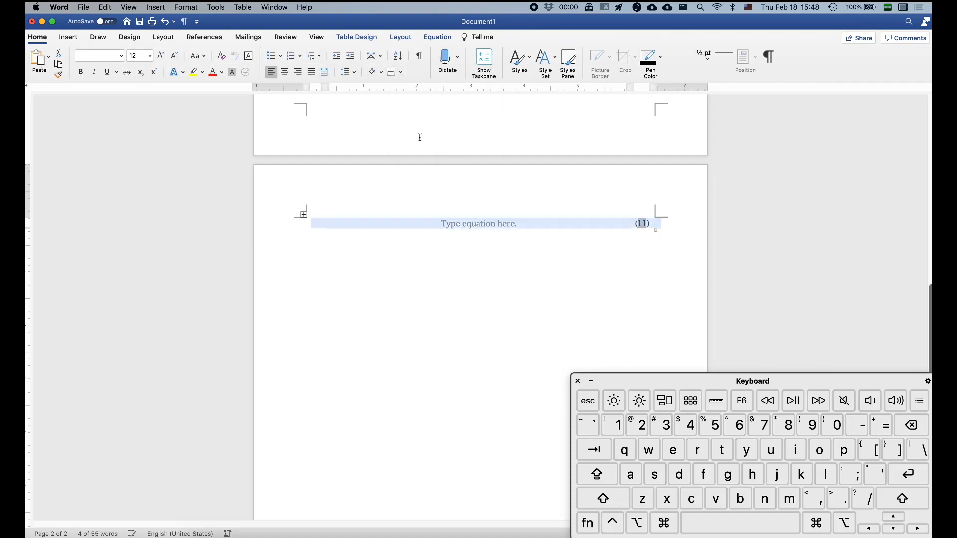
left_click(478, 223)
type("∫_a^b F")
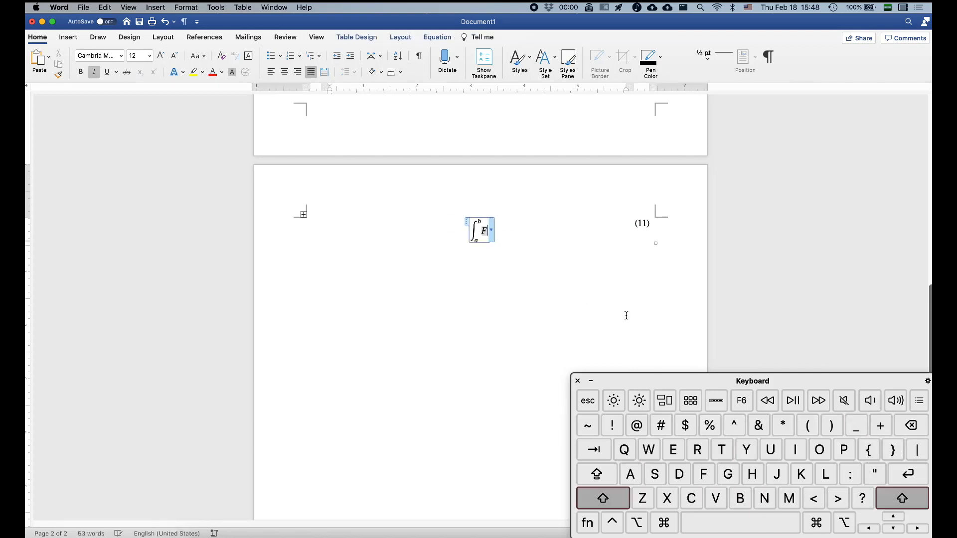
type("f(x) dx")
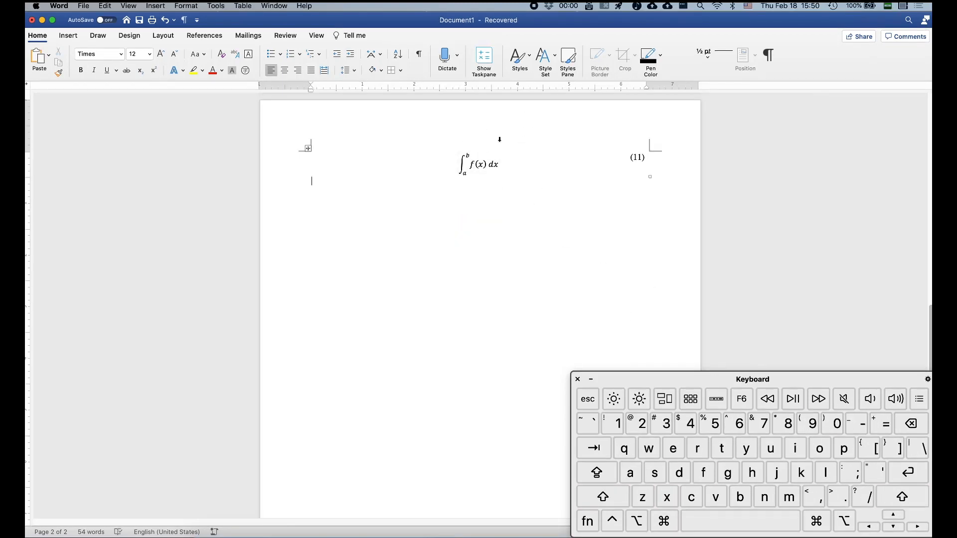
Review equations (1)–(10), then return to the bordered table showing equation (11)
scroll("up", 3)
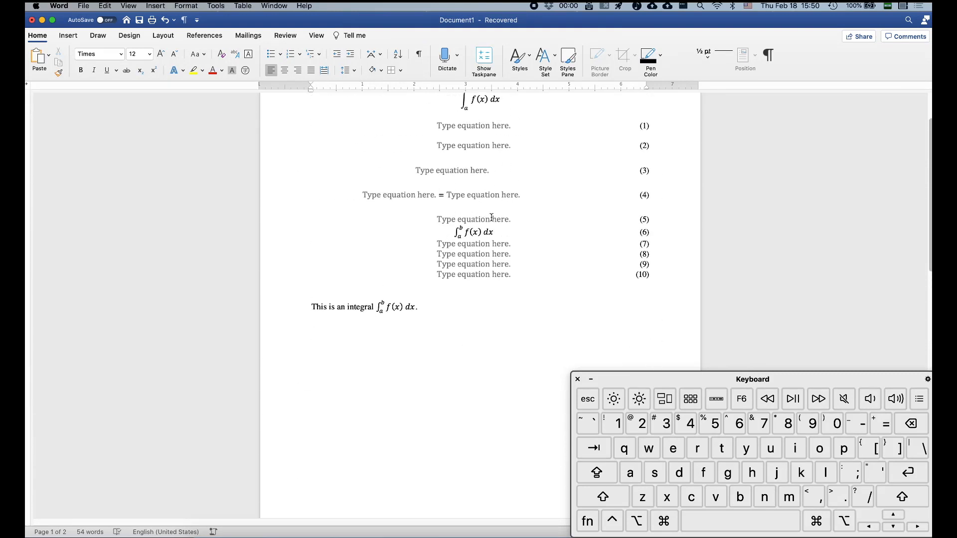
scroll("down", 3)
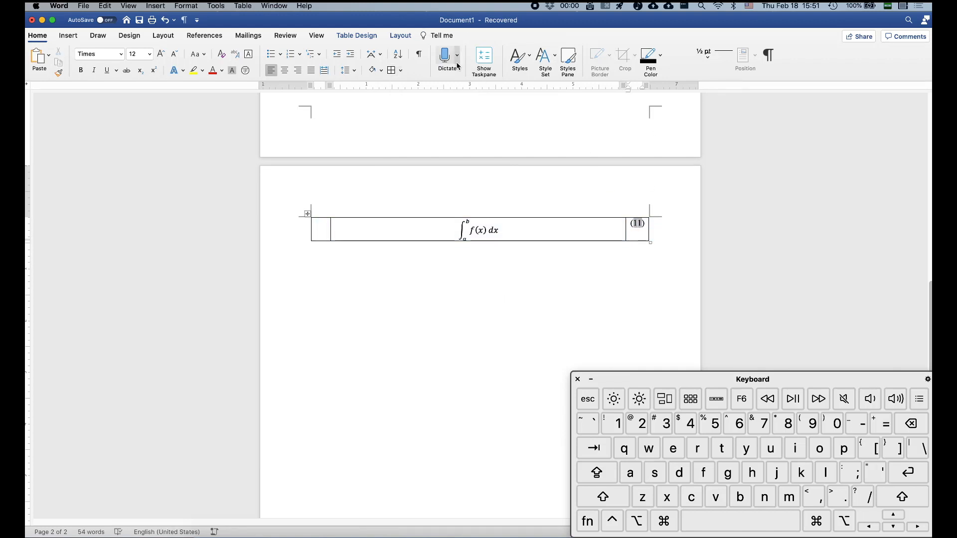
left_click(356, 35)
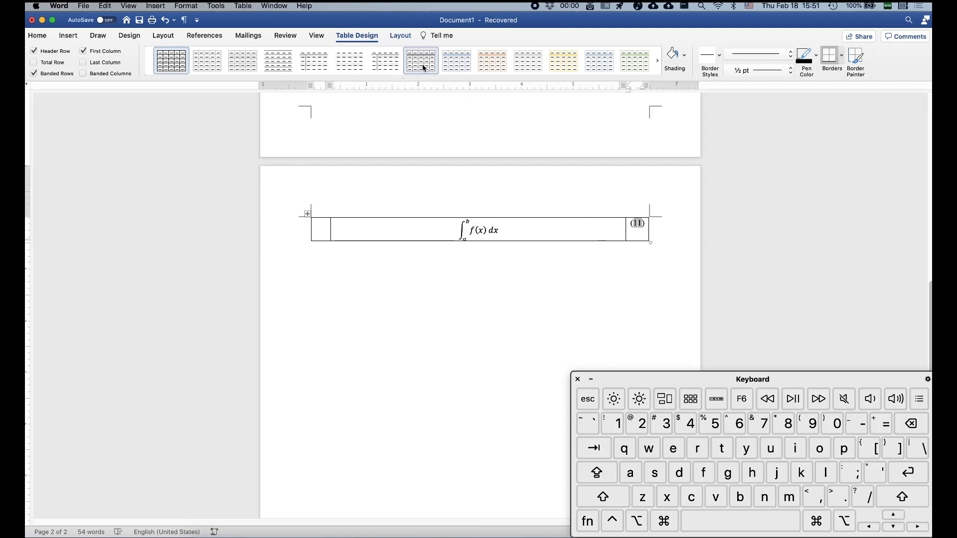
Open the table Layout options to centre (11) vertically in its cell
left_click(399, 35)
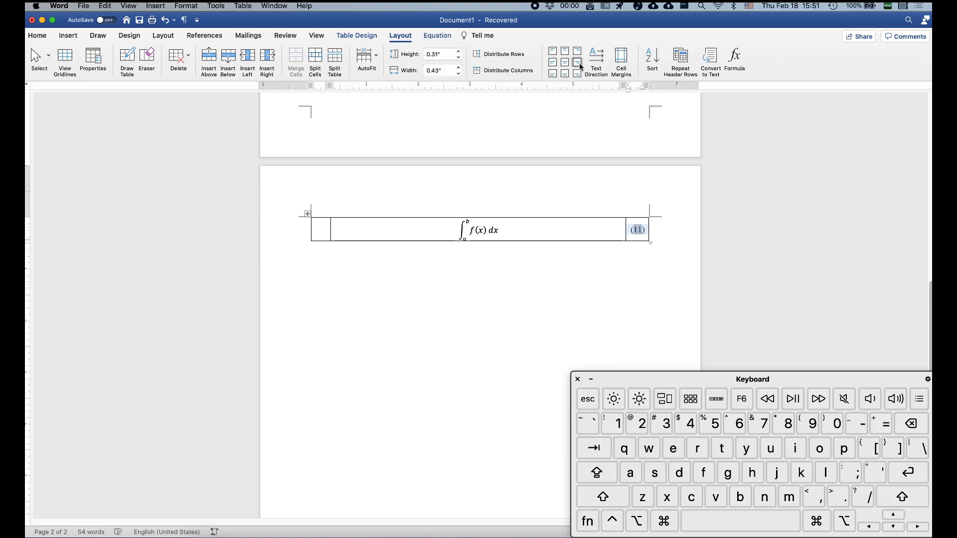
mouse_move(470, 244)
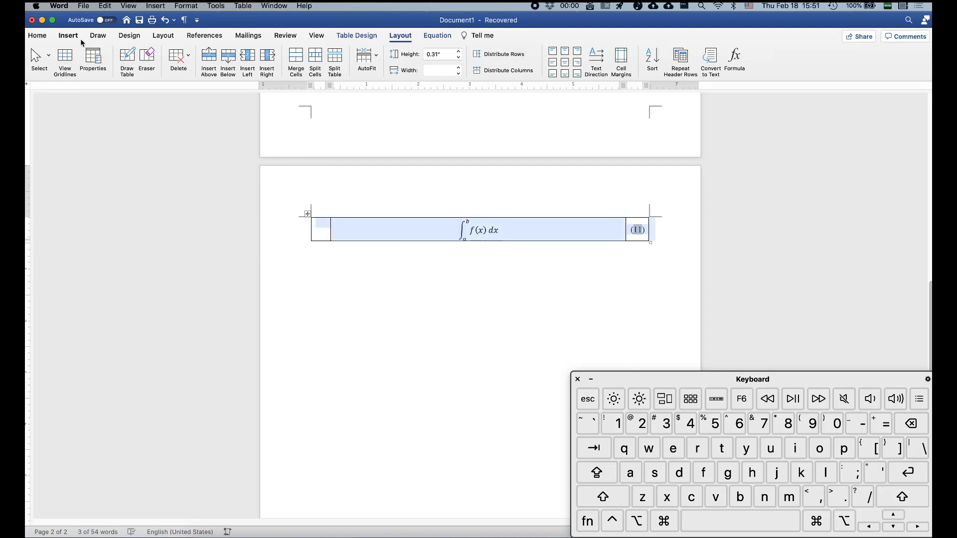
Apply No Border to the equation table and click away to view it borderless
left_click(391, 70)
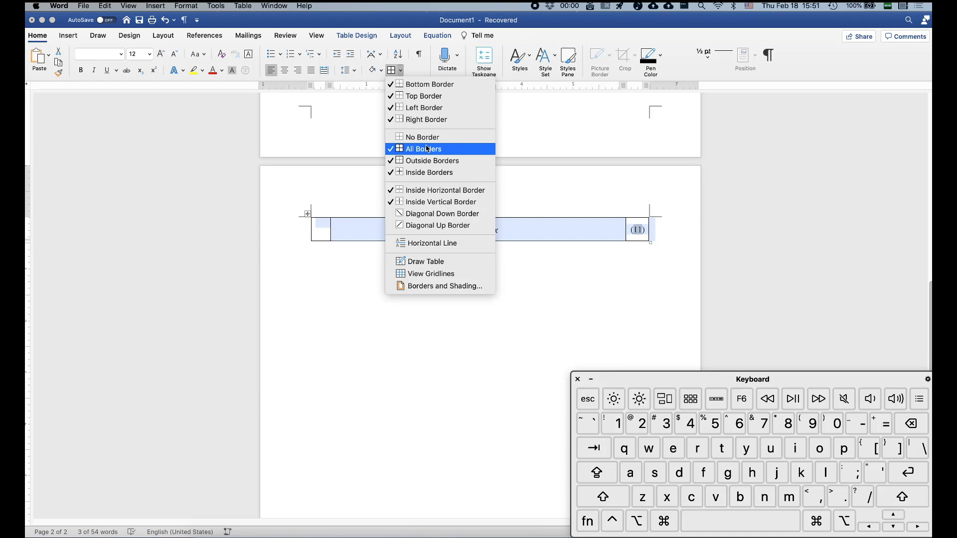
left_click(421, 136)
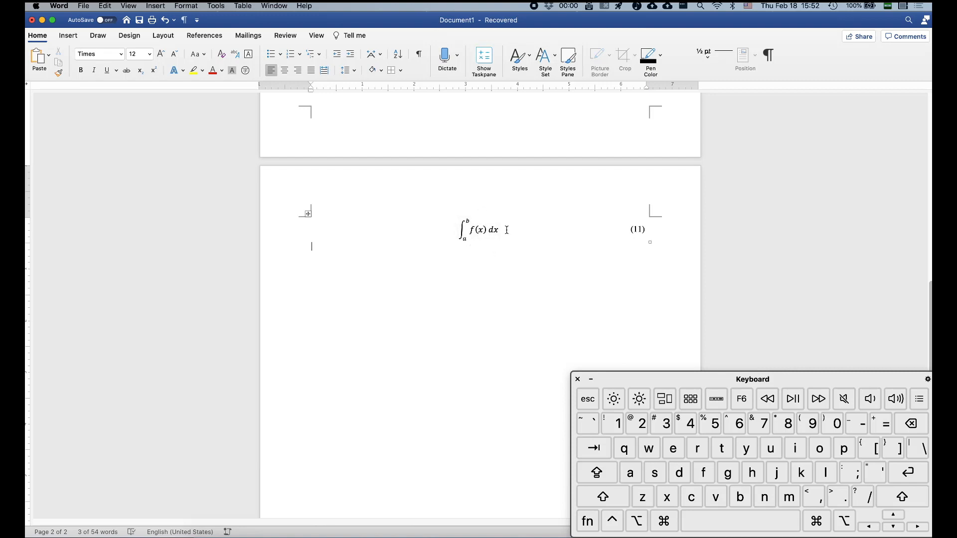
left_click(498, 230)
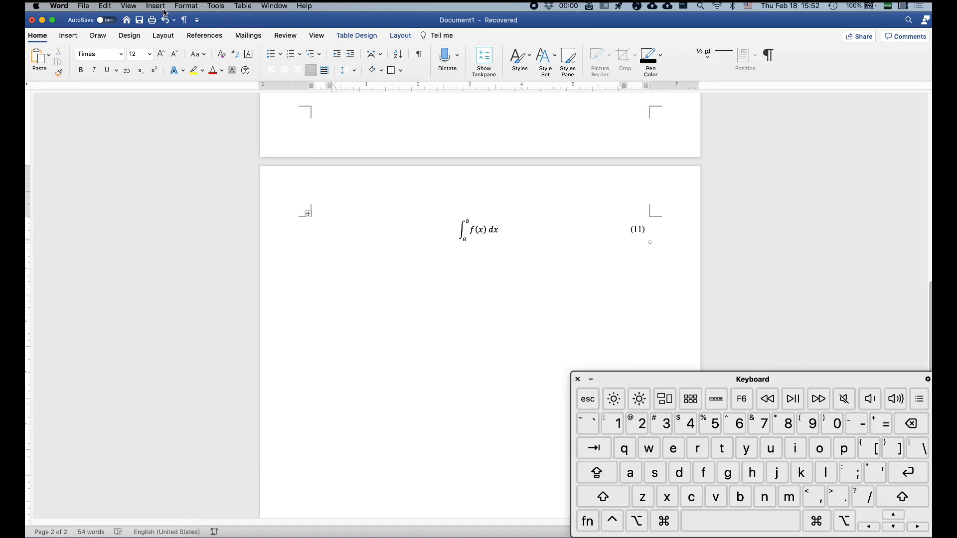
Adjust the paragraph spacing of the integral row in the Paragraph dialog and select the row
left_click(186, 6)
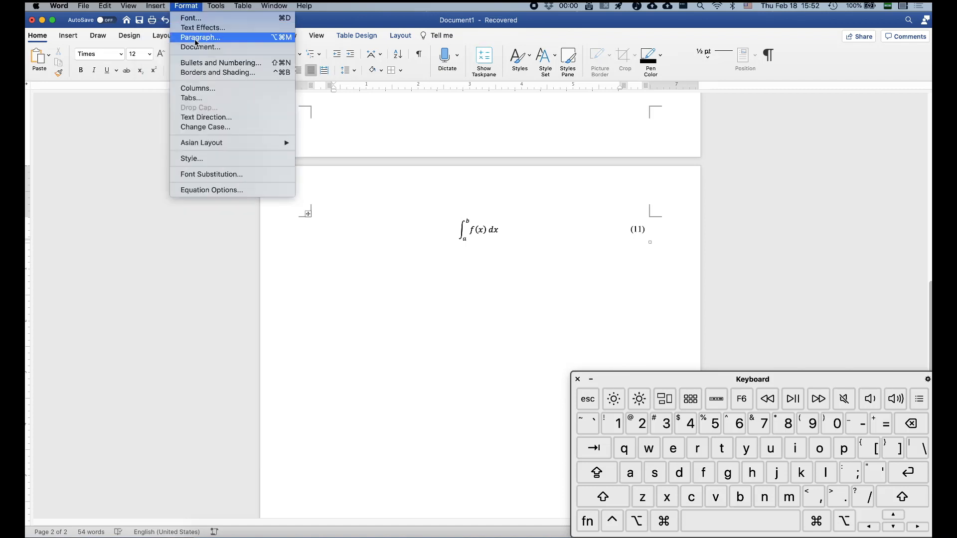
mouse_move(289, 43)
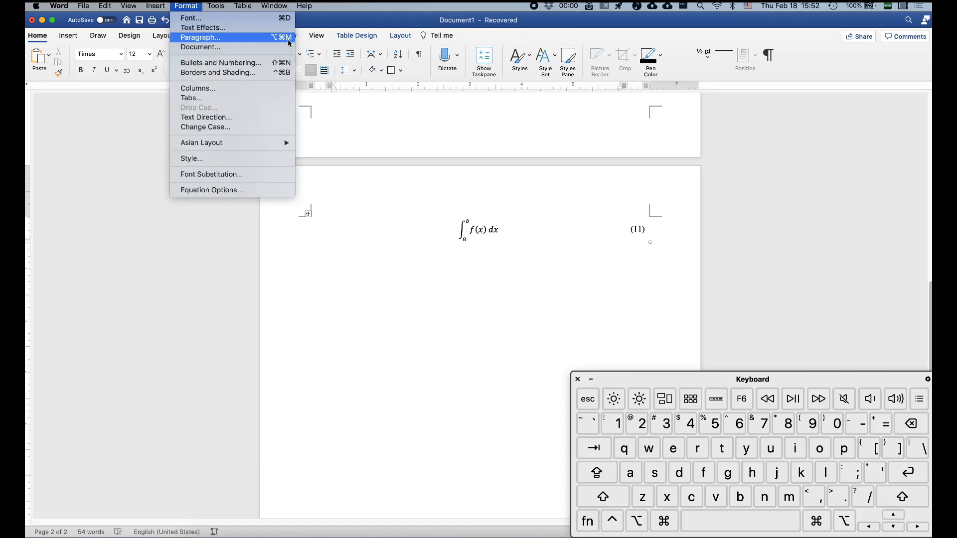
left_click(199, 38)
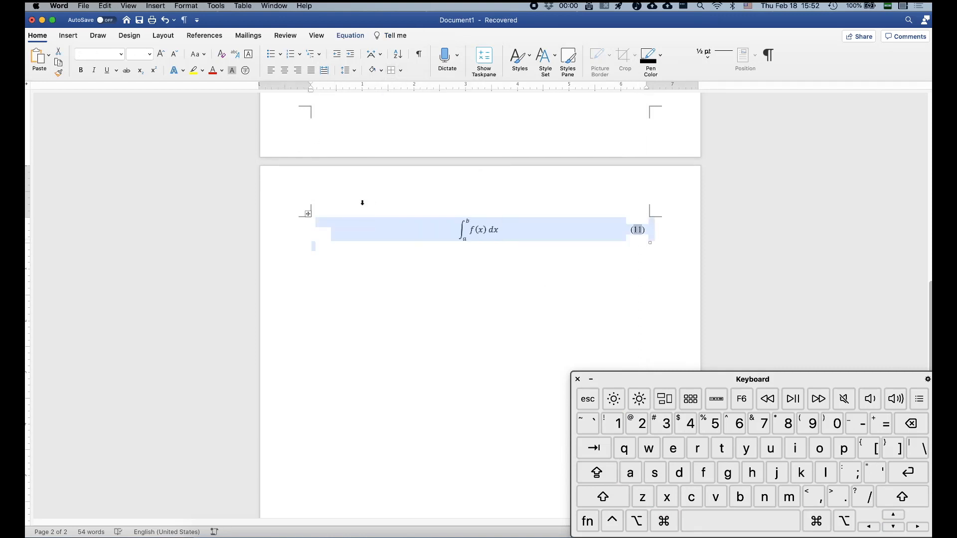
left_click(476, 229)
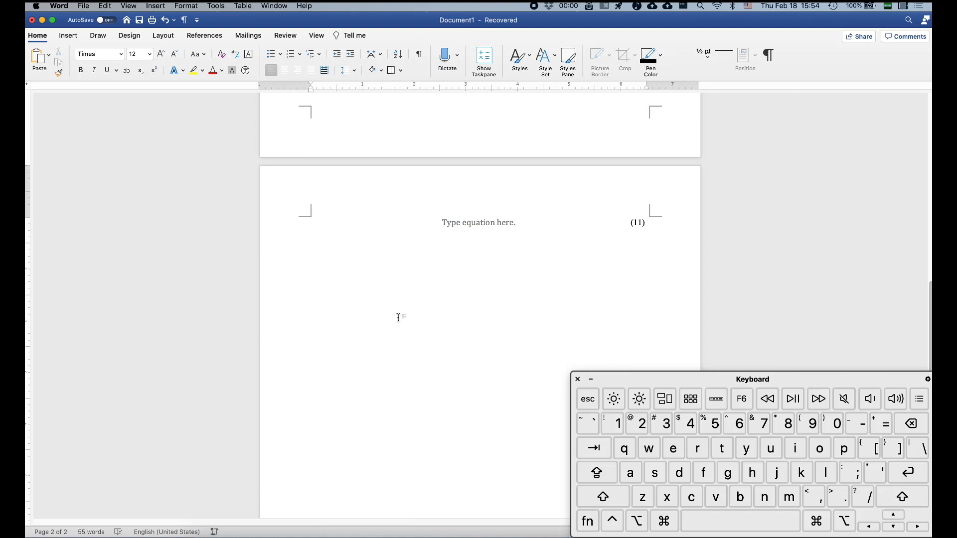
mouse_move(373, 270)
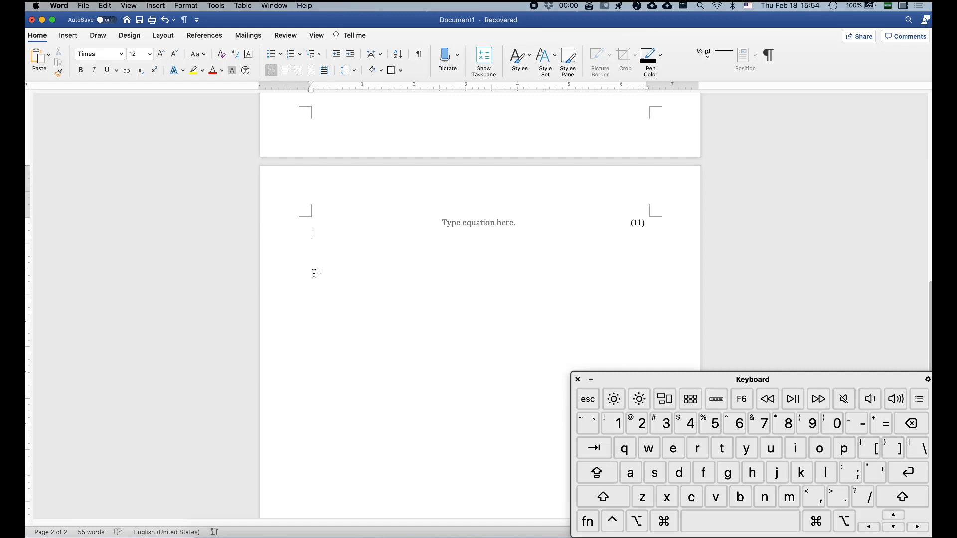
mouse_move(311, 214)
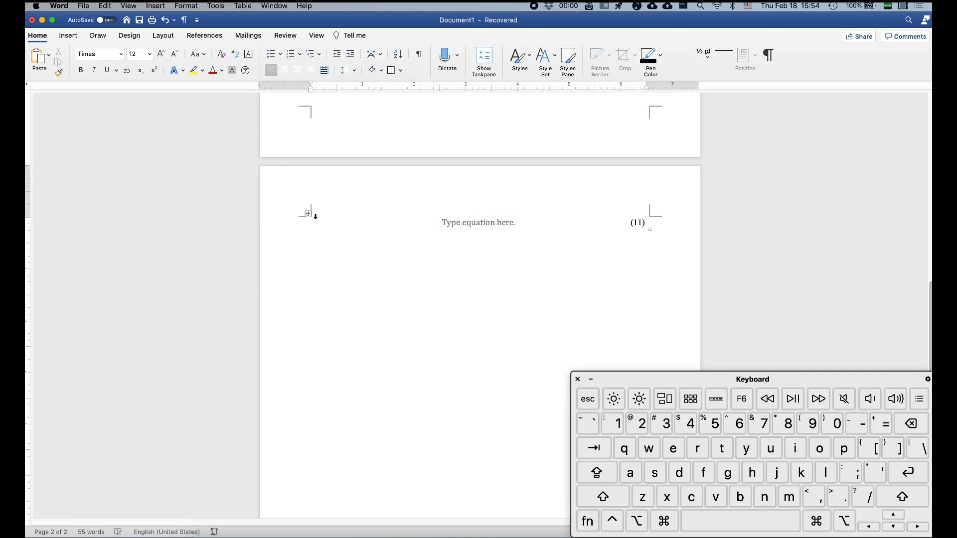
Select the equation template row and browse the AutoText entries starting with 'eq'
left_click(478, 223)
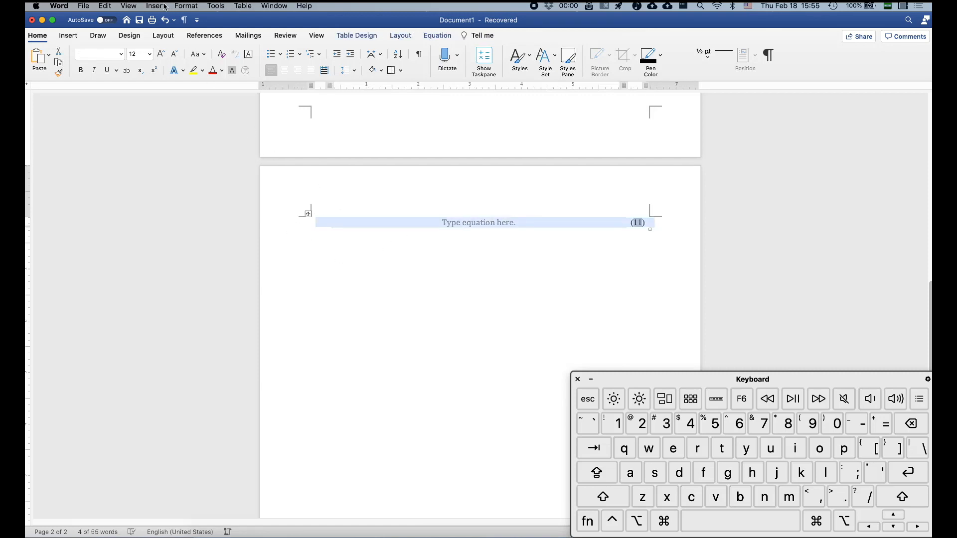
left_click(156, 5)
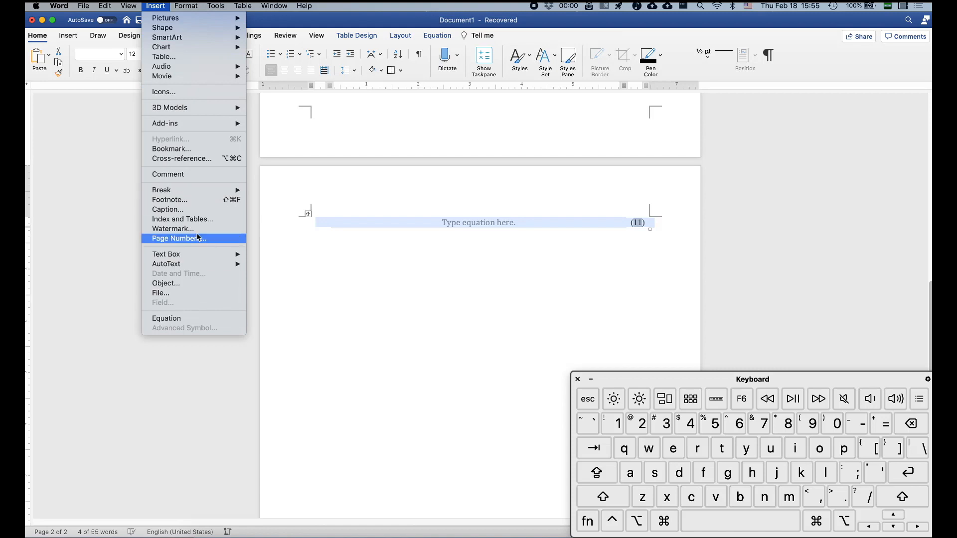
mouse_move(166, 263)
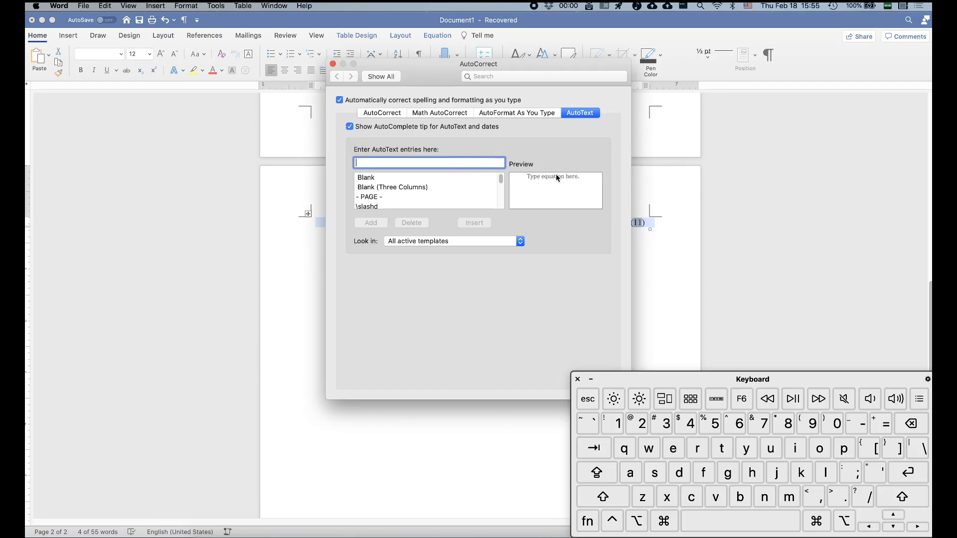
mouse_move(603, 182)
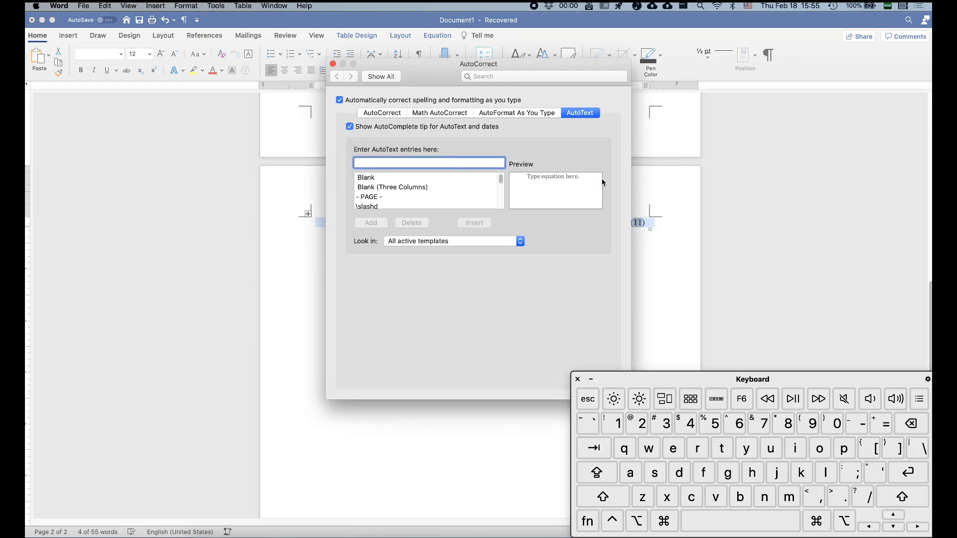
mouse_move(563, 194)
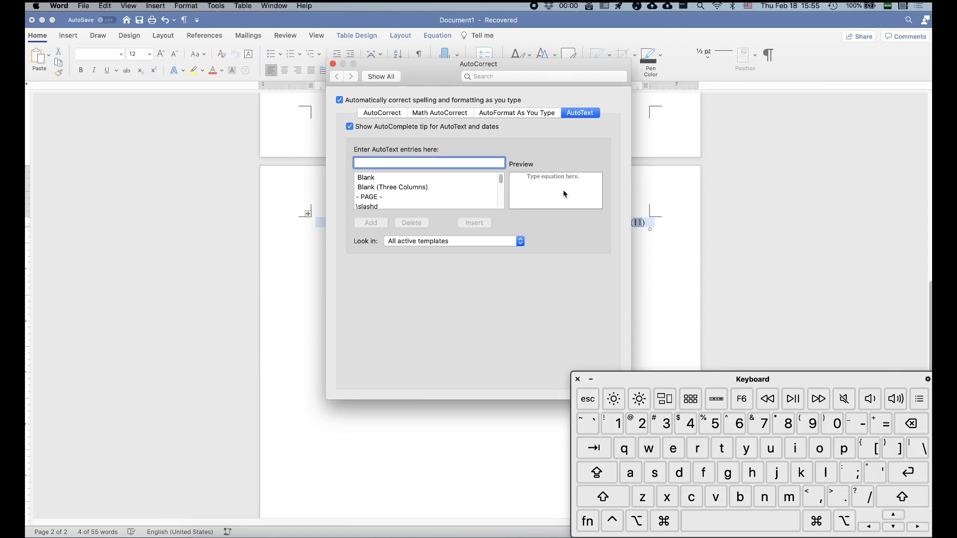
type("eq")
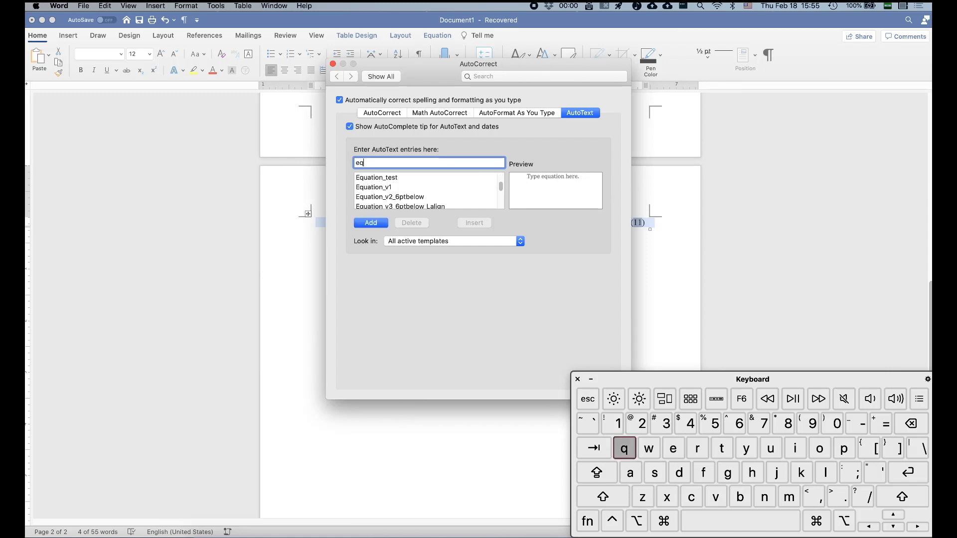
scroll("down", 3)
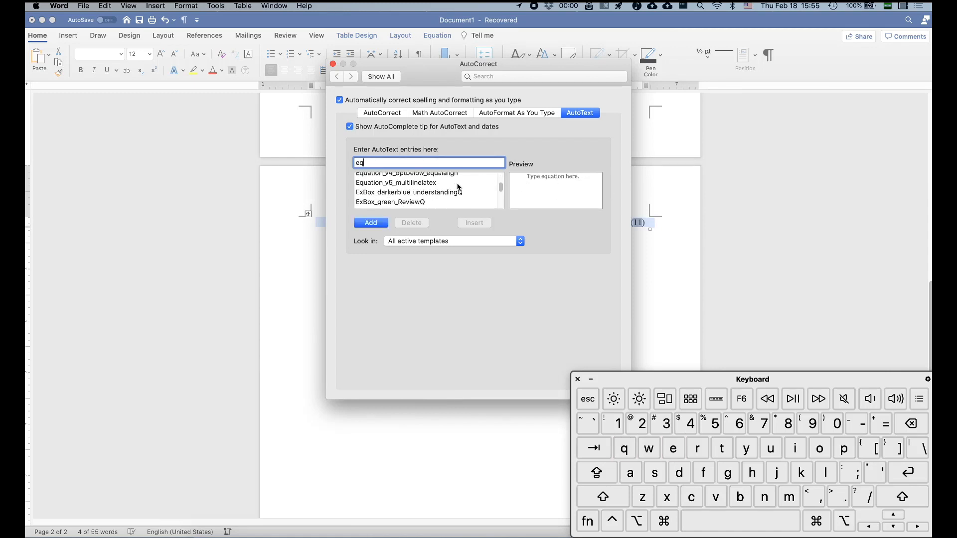
scroll("up", 3)
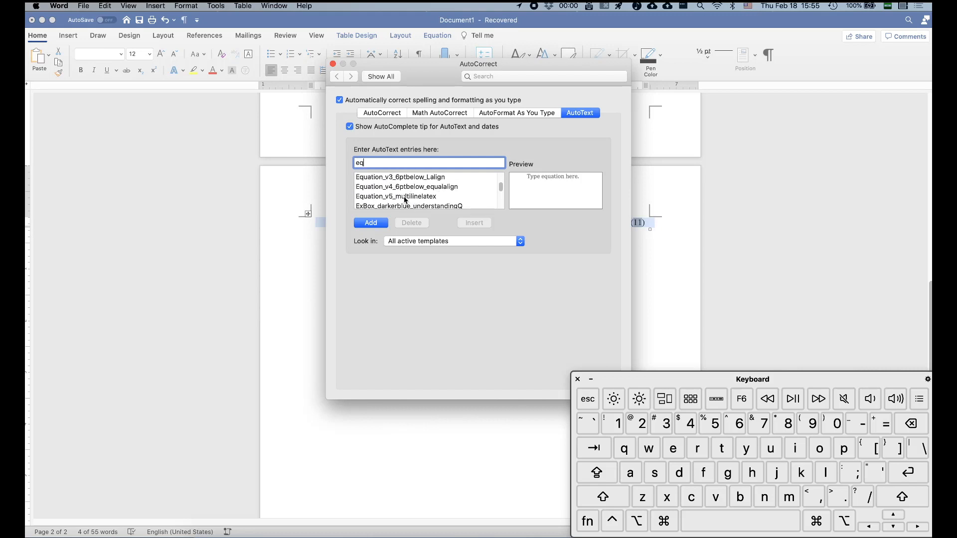
Add the row as an AutoText entry named Equation_v6_table6ptbelow
left_click(395, 196)
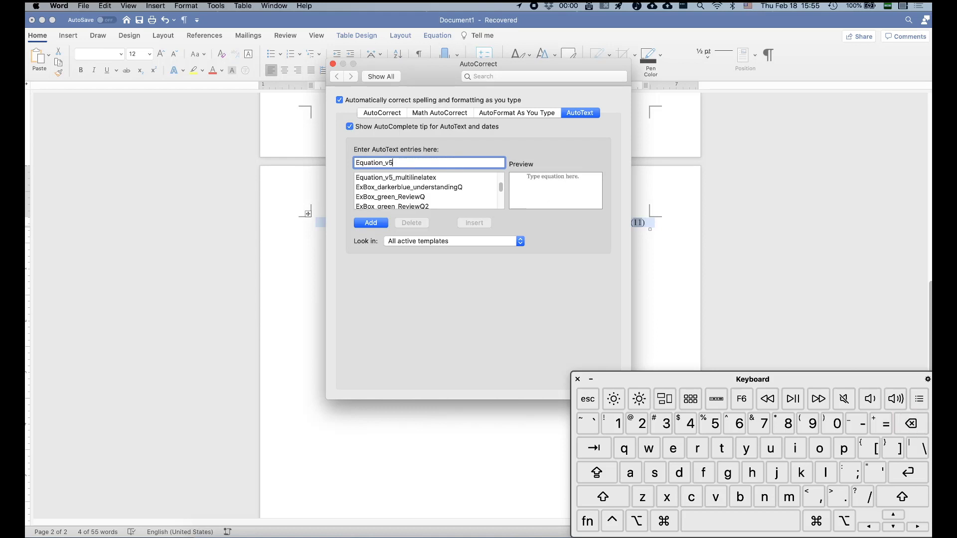
key("backspace")
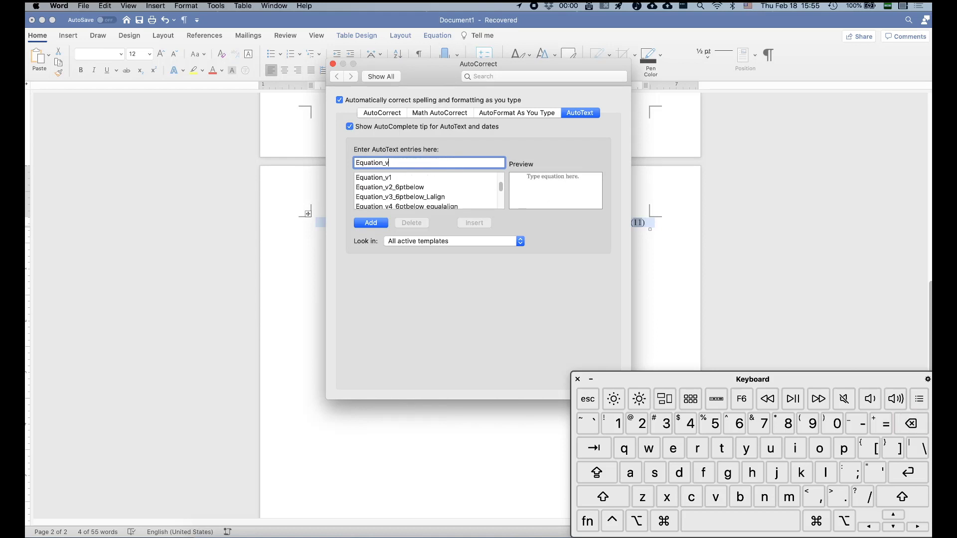
type("6_")
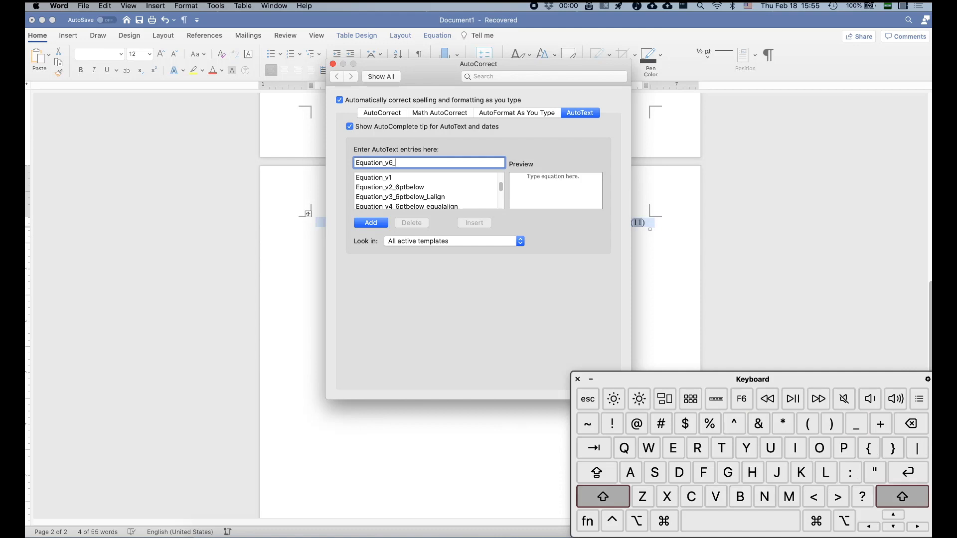
type("ta")
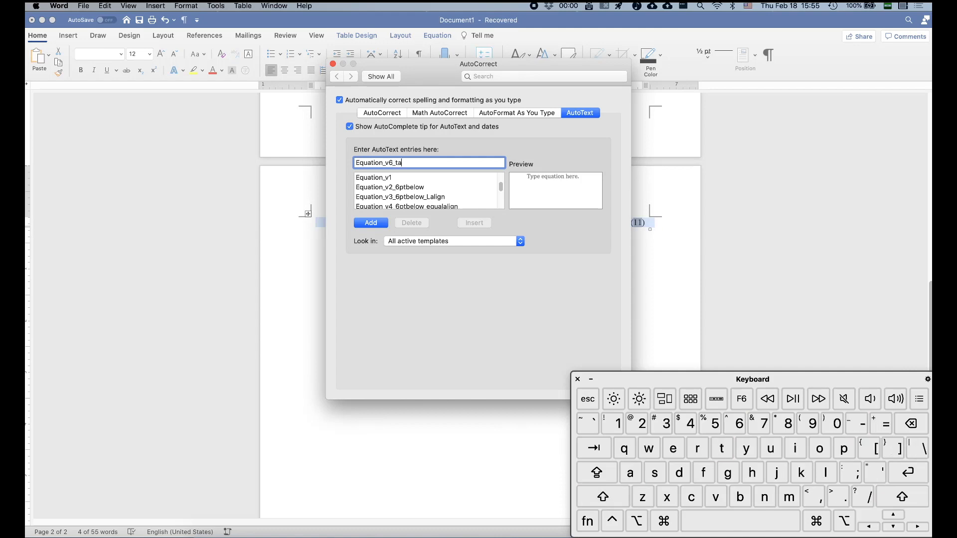
type("ble")
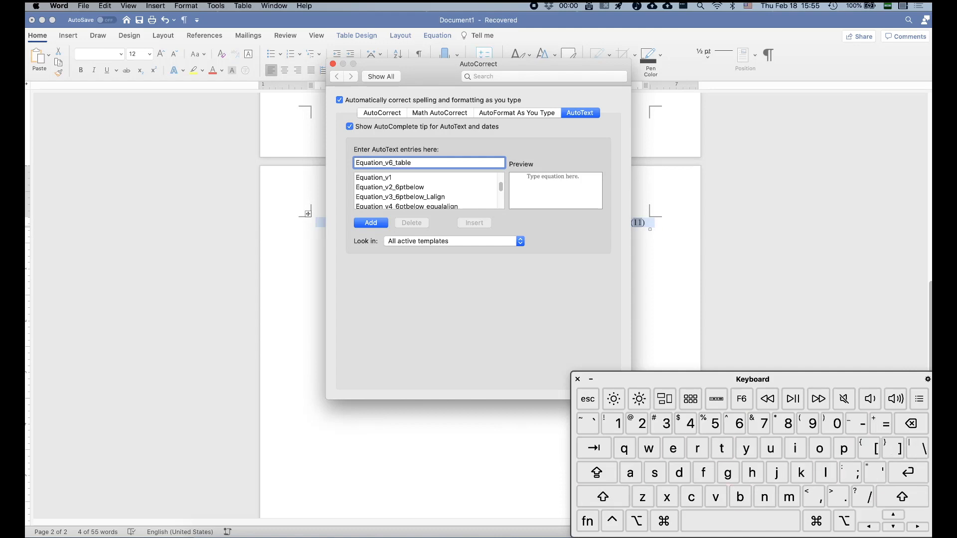
type("6ptb")
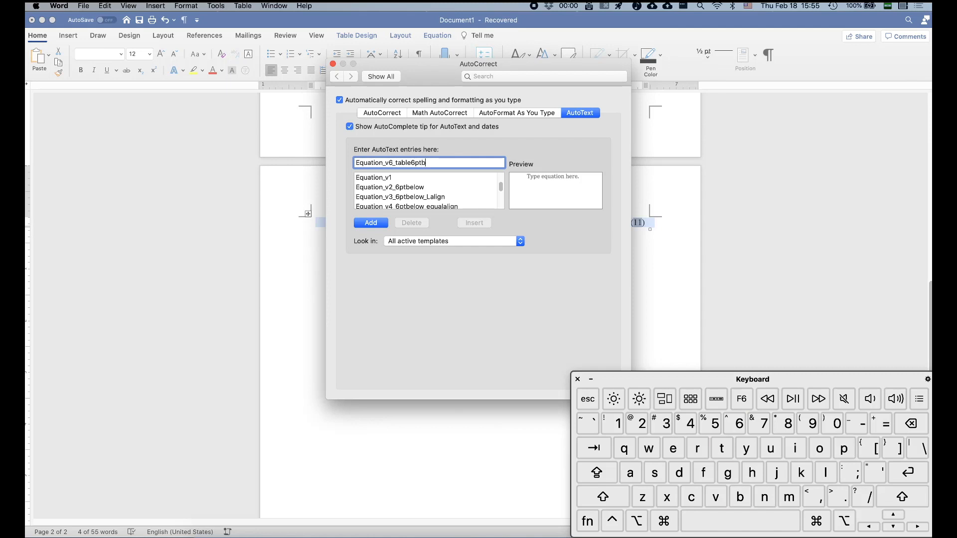
type("elow")
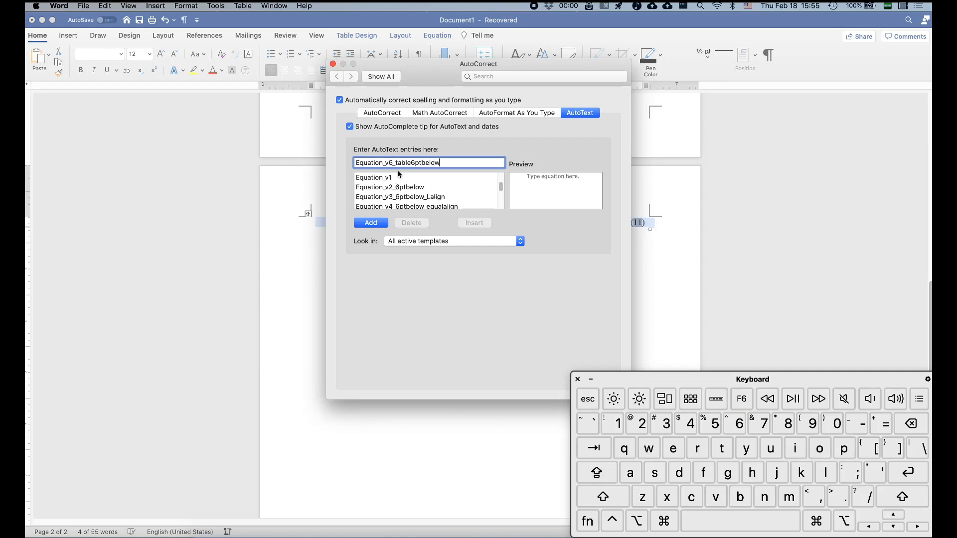
mouse_move(423, 198)
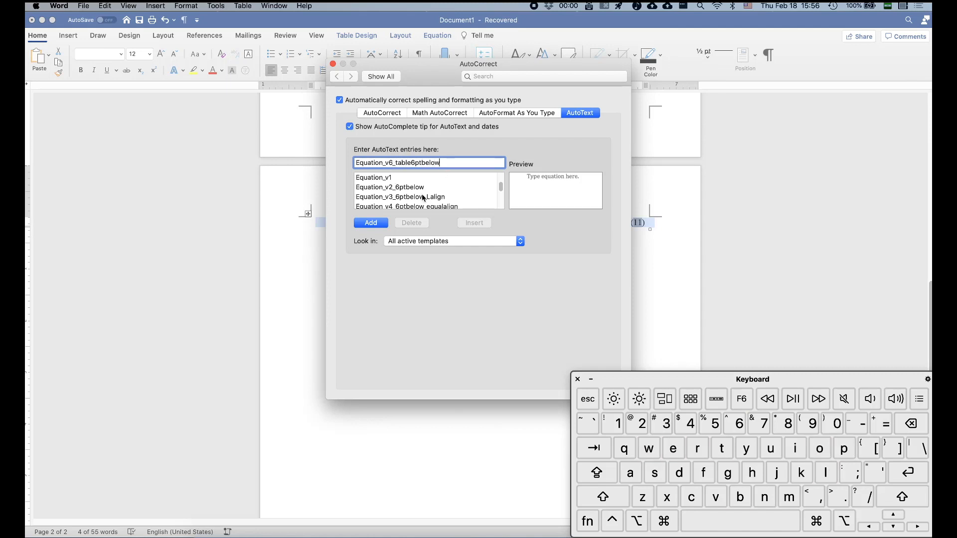
scroll("up", 3)
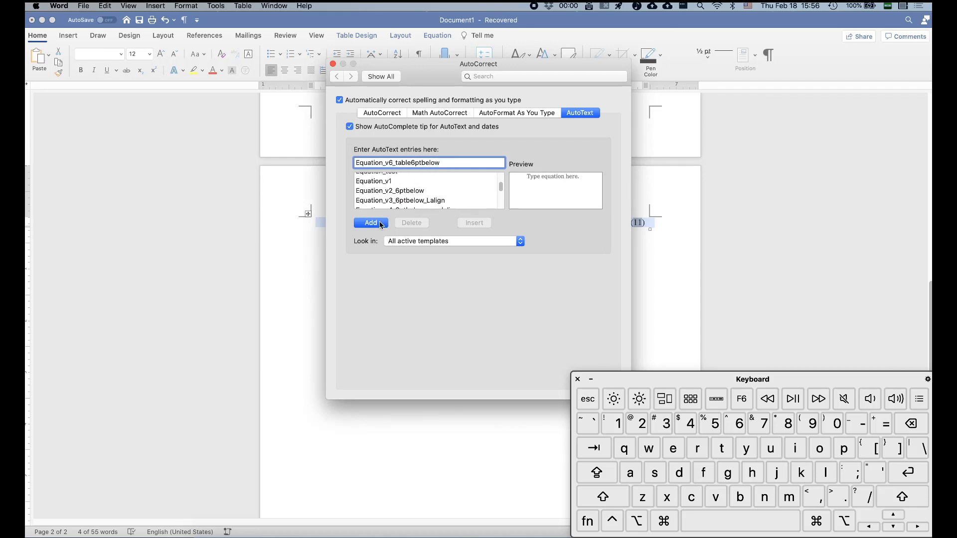
left_click(371, 222)
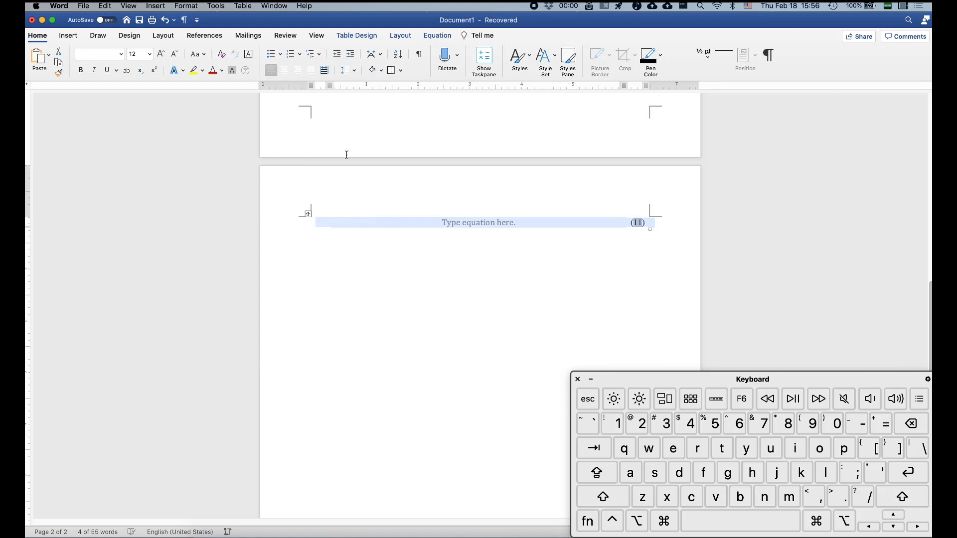
mouse_move(383, 270)
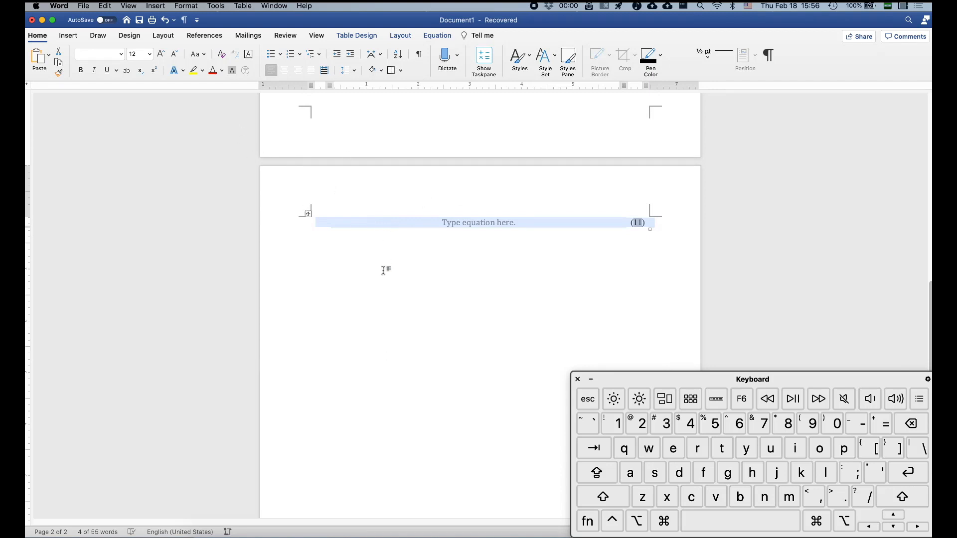
Assign the Command+=,6 shortcut to the Equation_v6_table6ptbelow building block
left_click(155, 6)
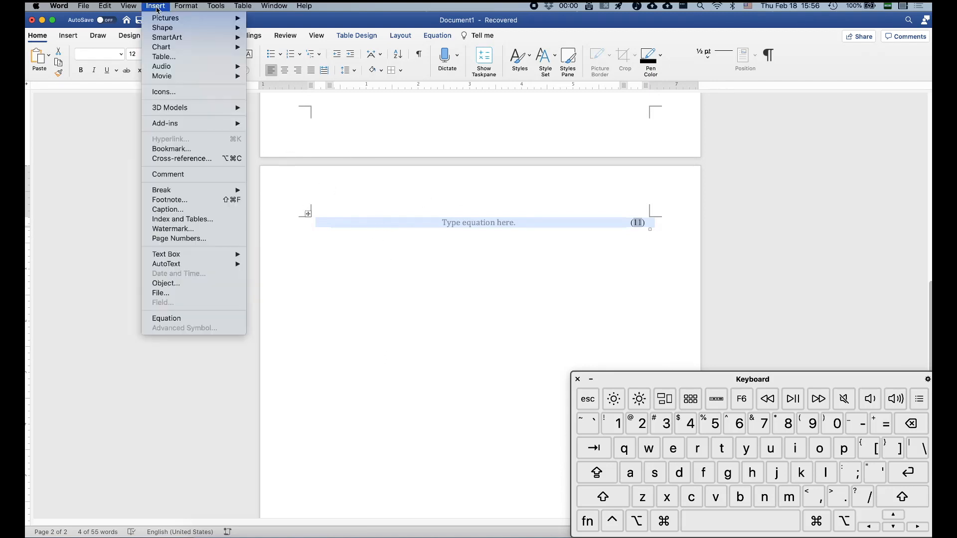
left_click(215, 5)
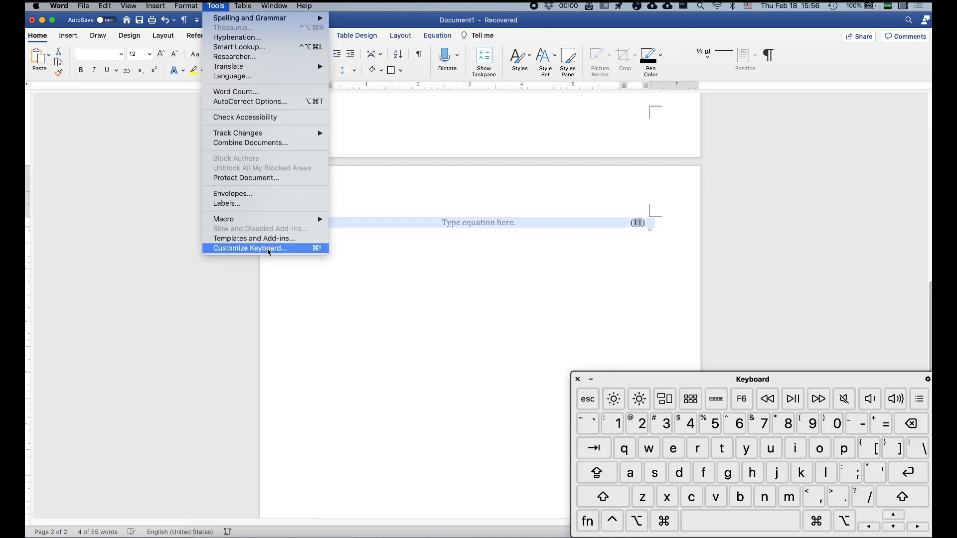
left_click(249, 248)
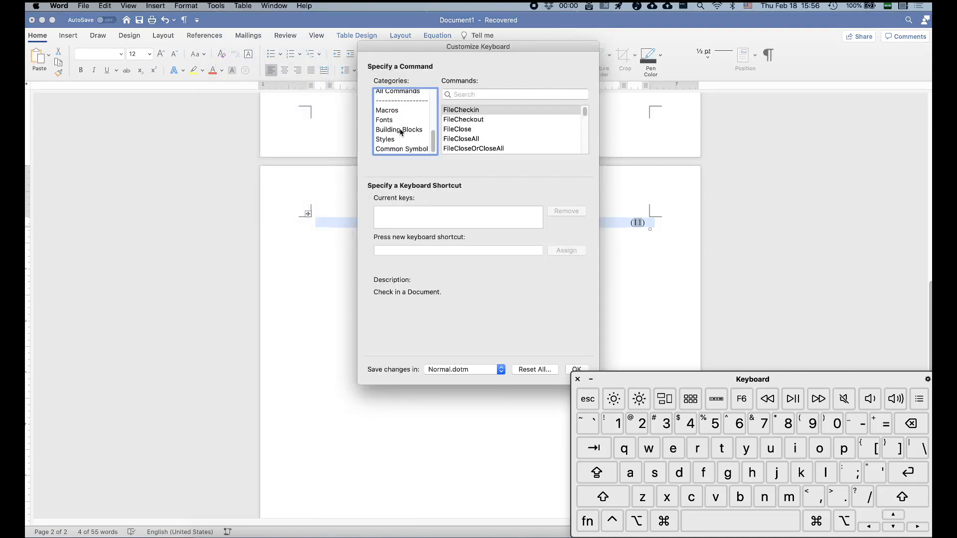
left_click(399, 129)
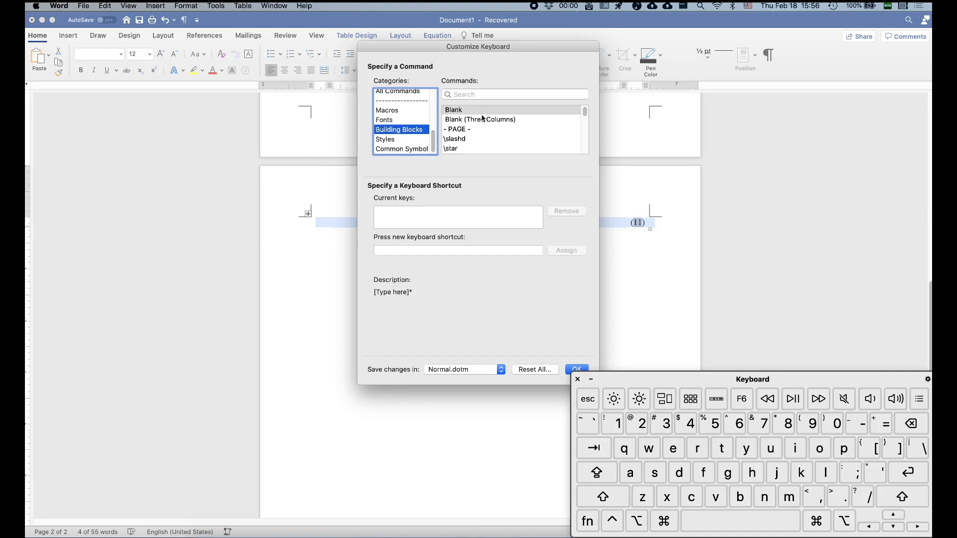
type("equa")
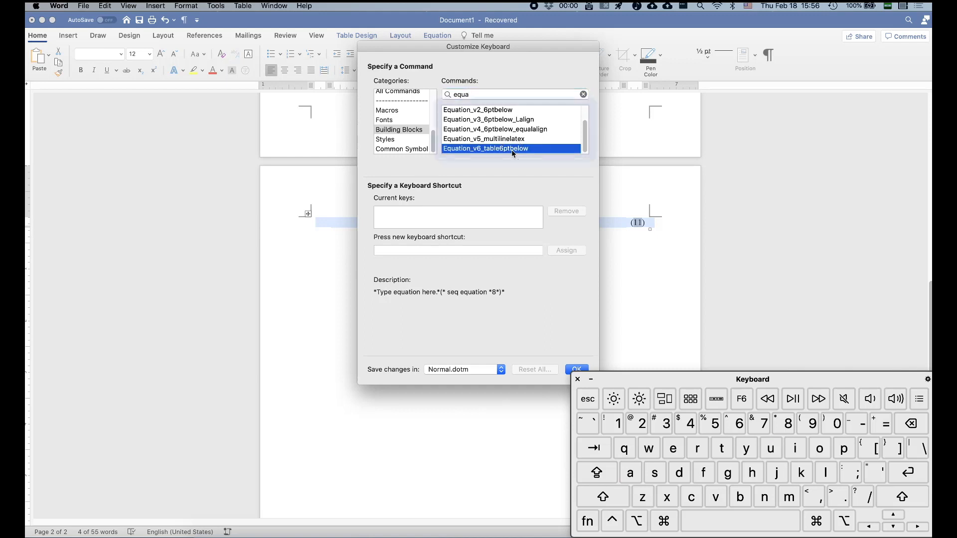
left_click(457, 250)
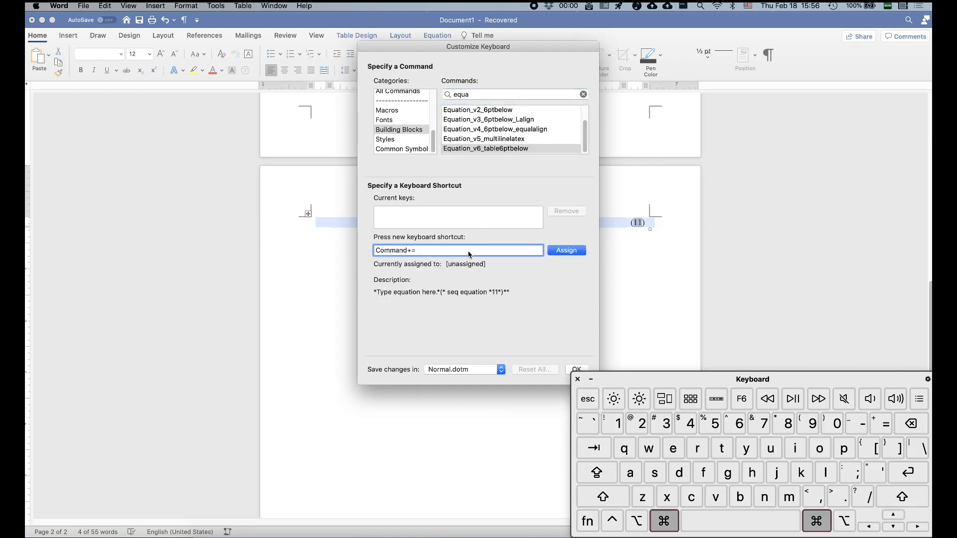
type("6")
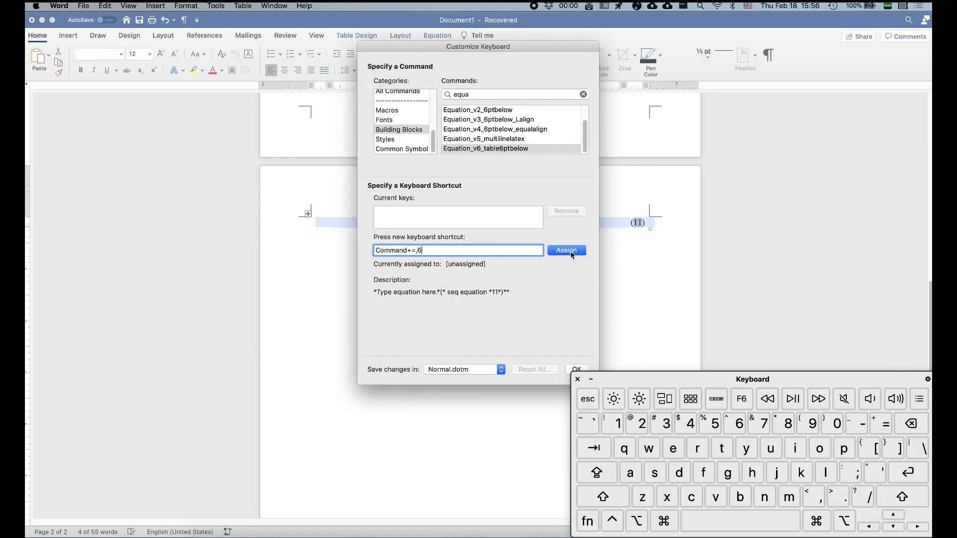
left_click(565, 250)
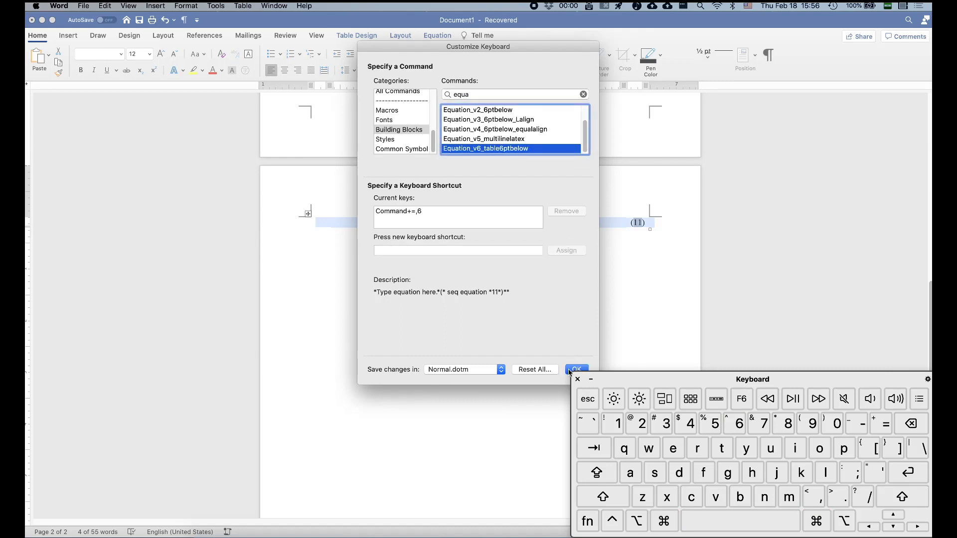
left_click(575, 369)
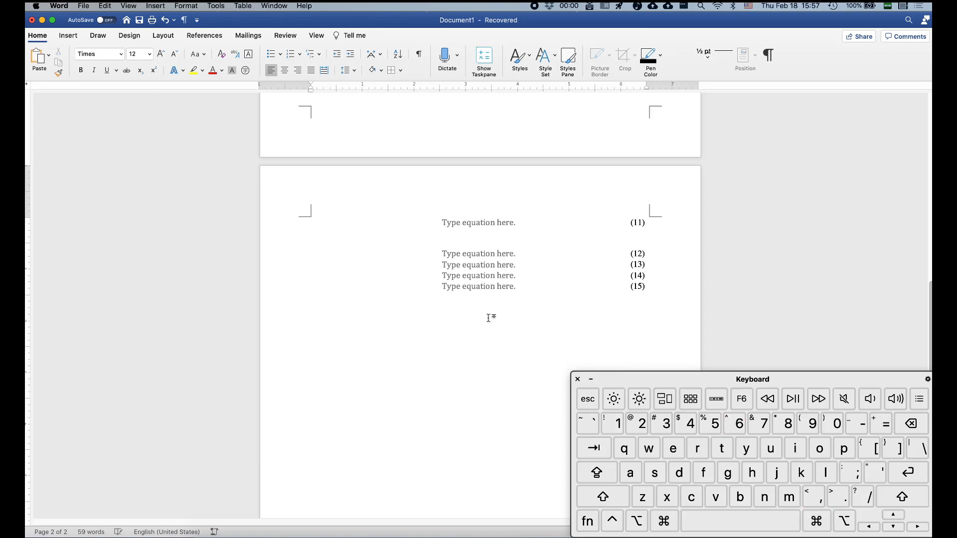
Enter the integral \int f(x) dx as the row 12 equation
left_click(479, 254)
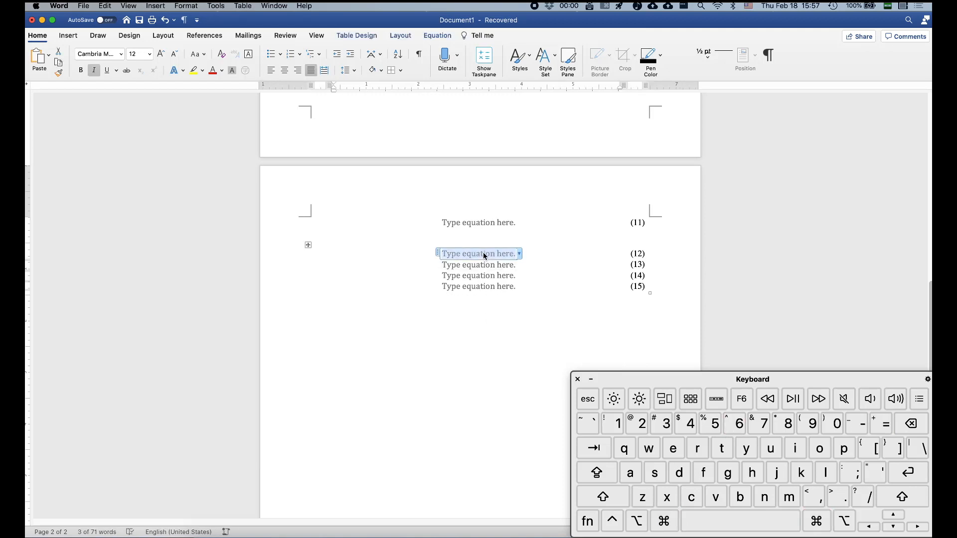
type("\\int")
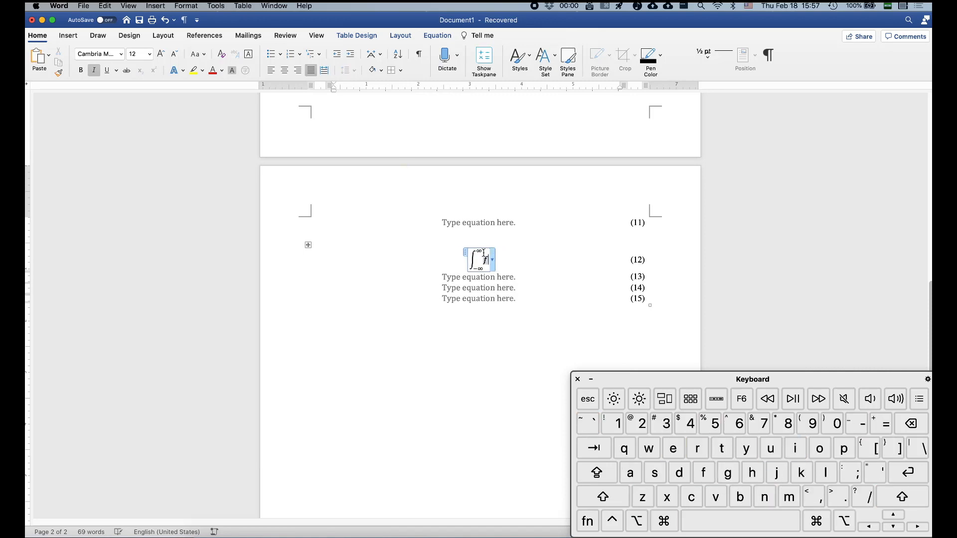
type("f(x) dx")
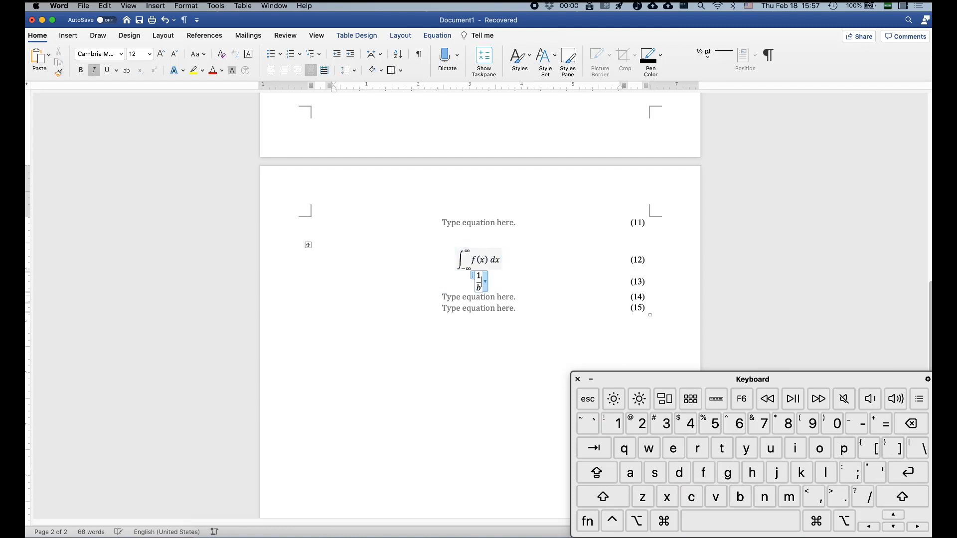
Build a vector with a two-entry column matrix in row 14
left_click(602, 496)
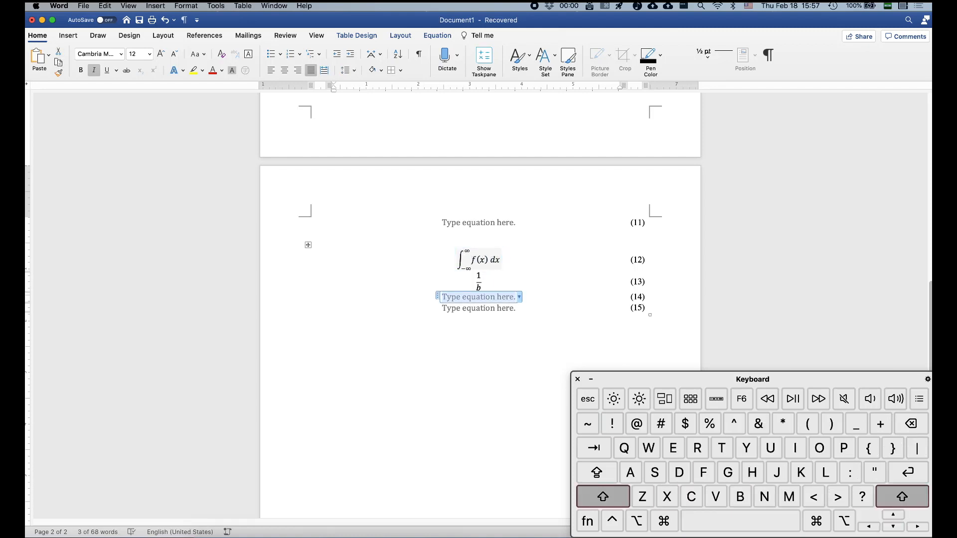
left_click(602, 496)
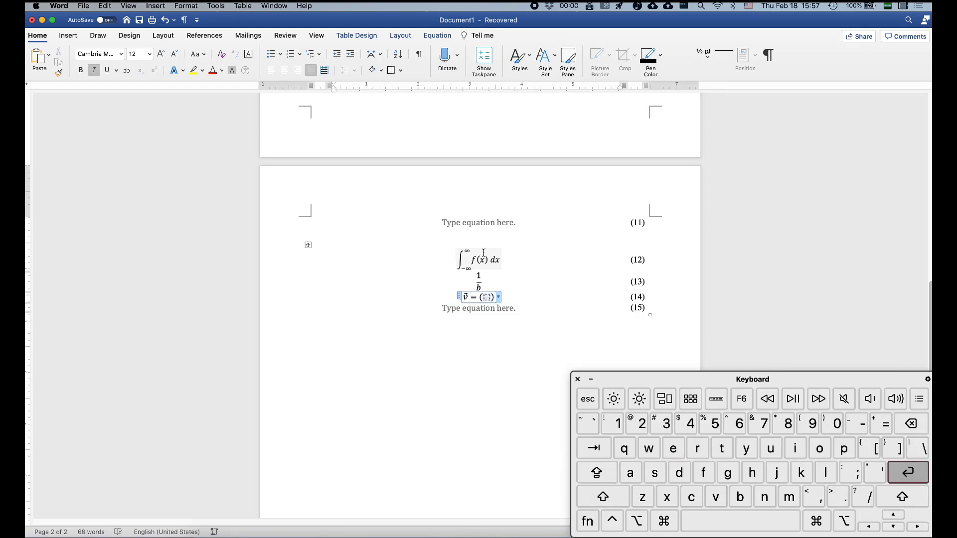
left_click(602, 495)
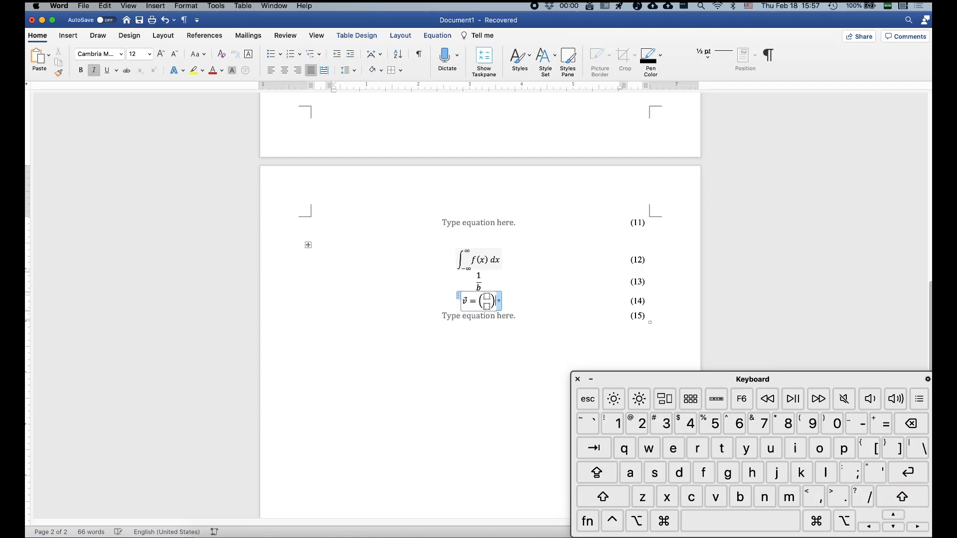
left_click(514, 342)
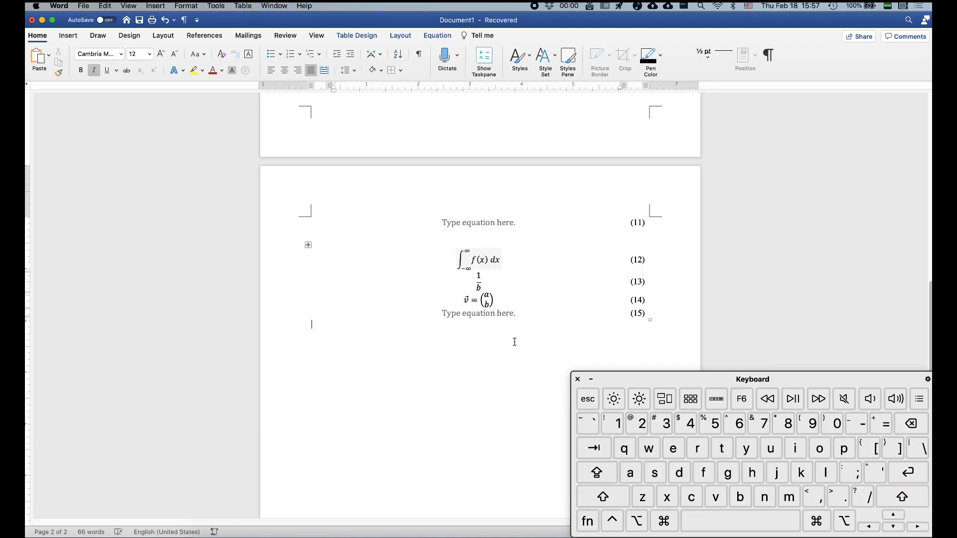